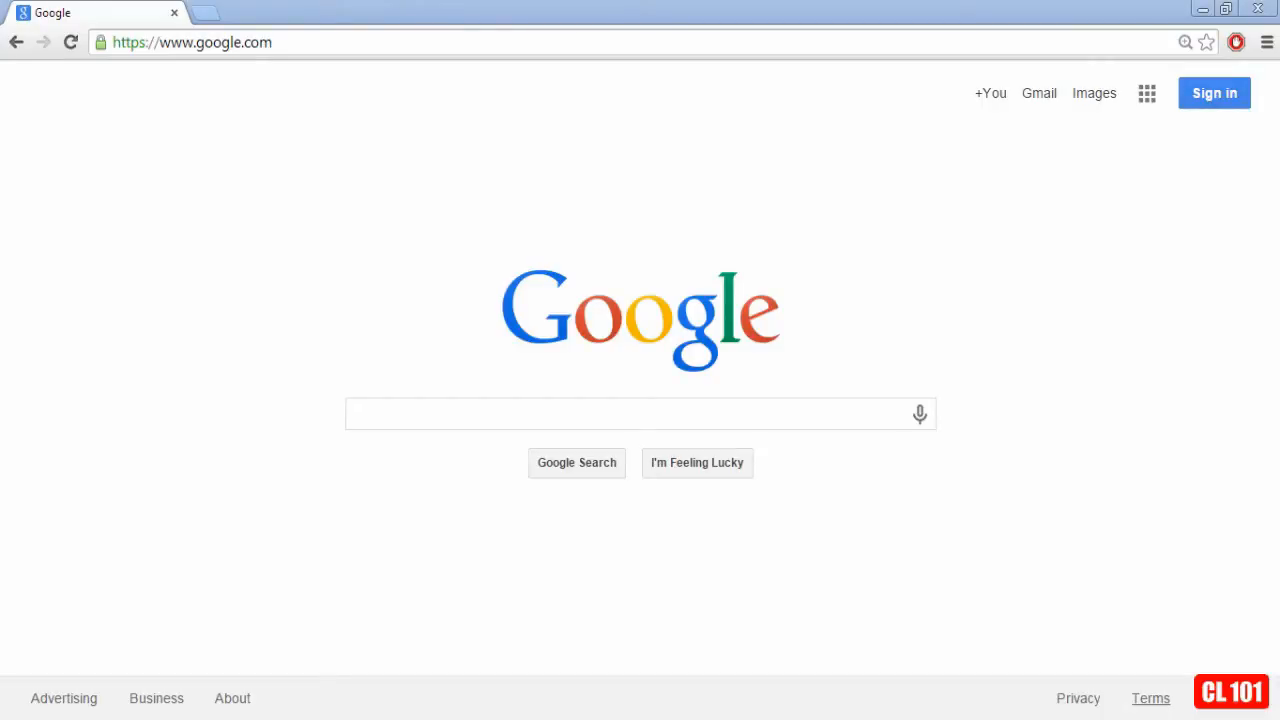
mouse_move(744, 656)
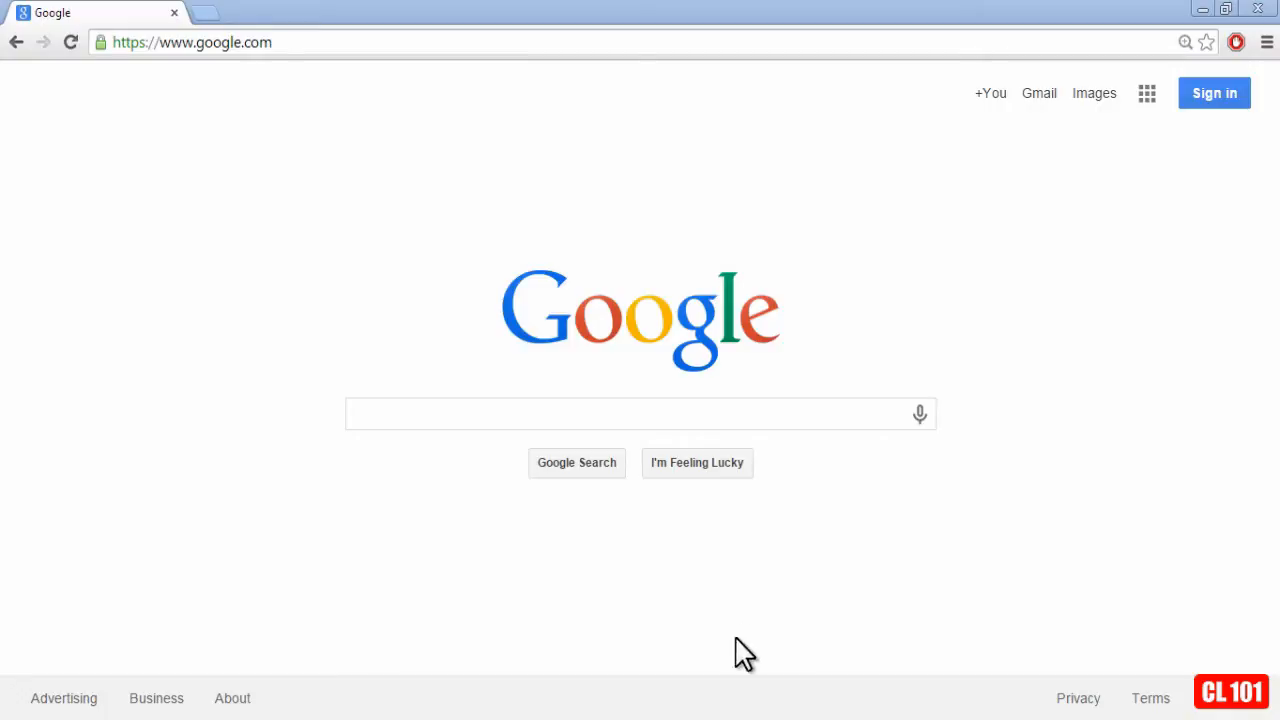
mouse_move(1268, 42)
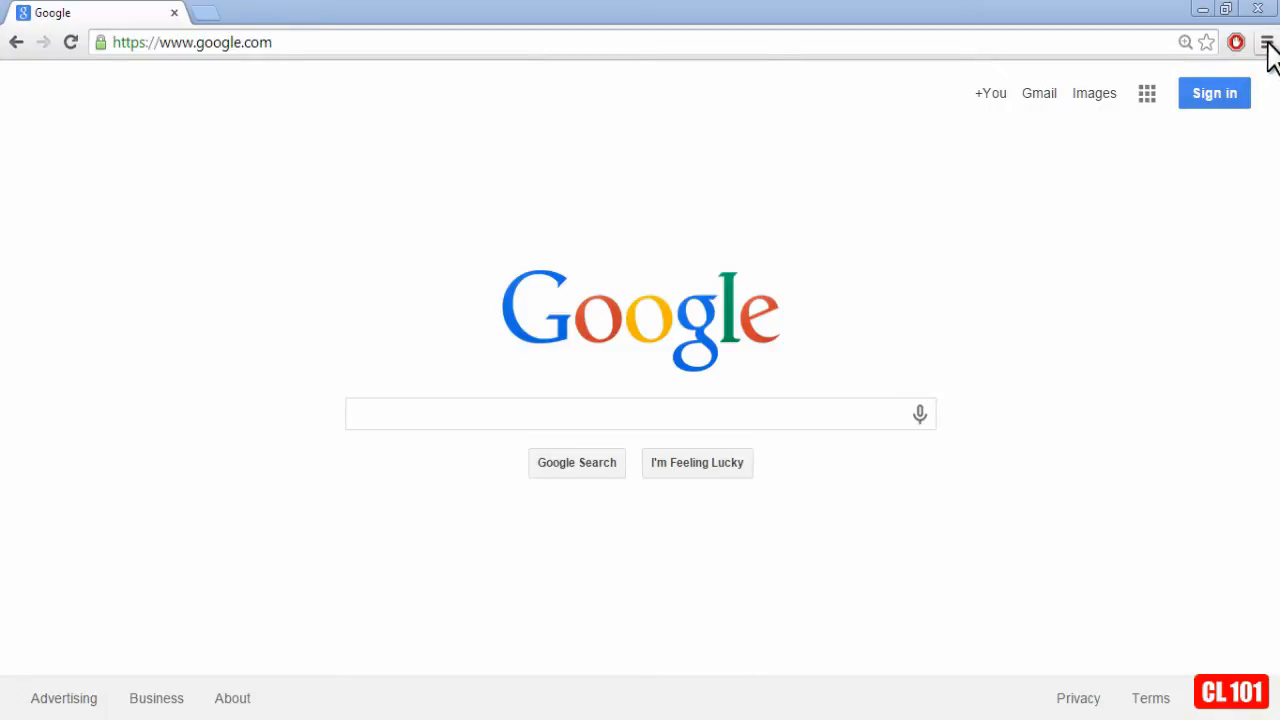
Open Chrome's main menu from the toolbar on the Google homepage
left_click(1266, 42)
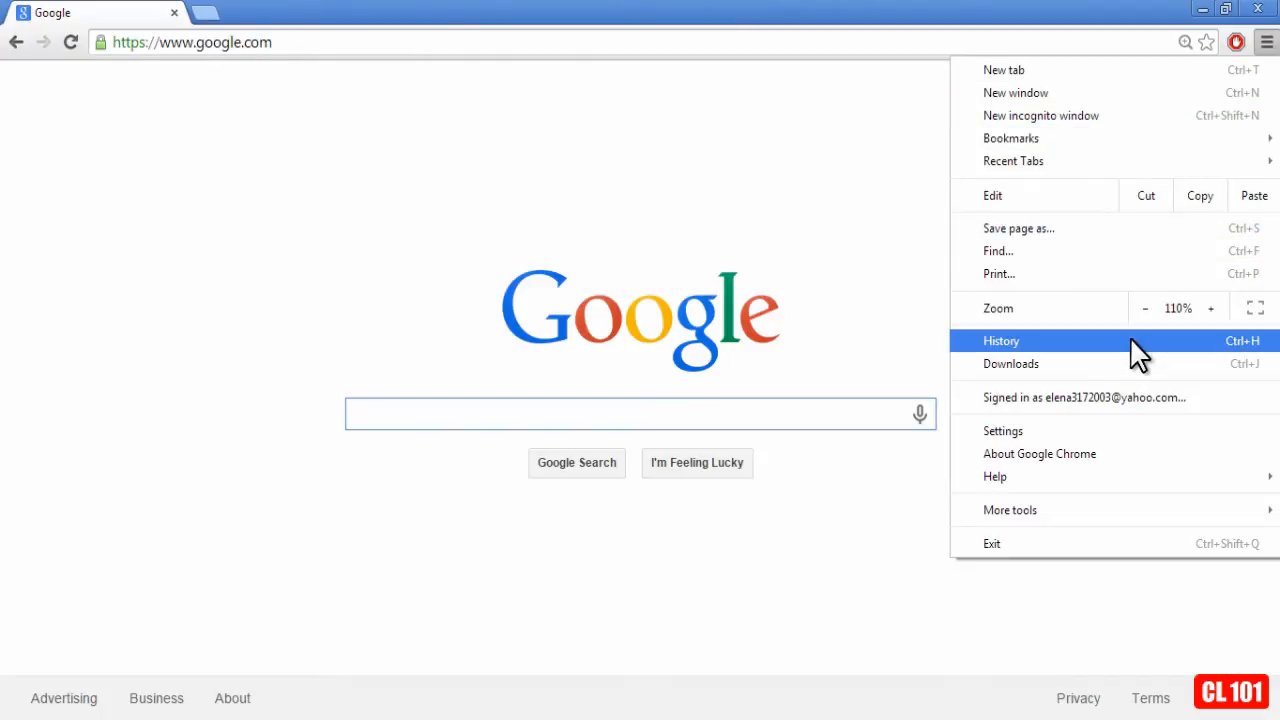
On the History page, mark the National Weather Service and Hawaii Tourism entries and request their removal
left_click(1000, 340)
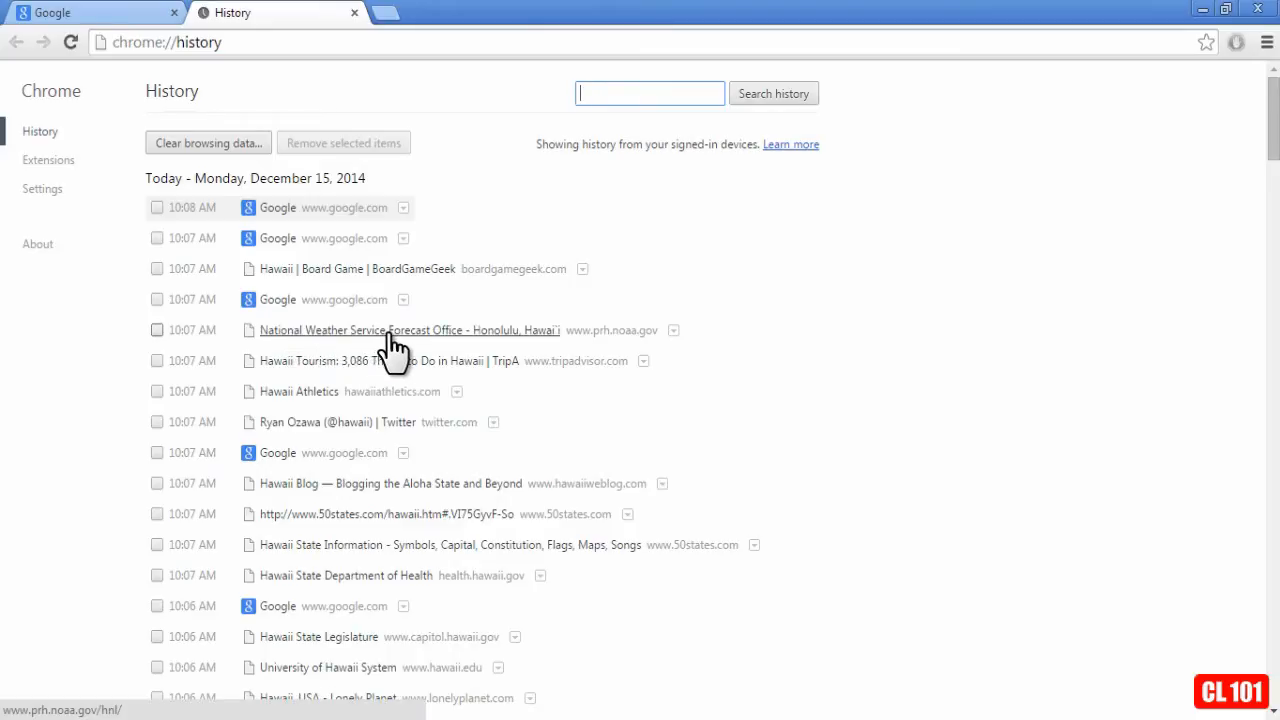
mouse_move(164, 348)
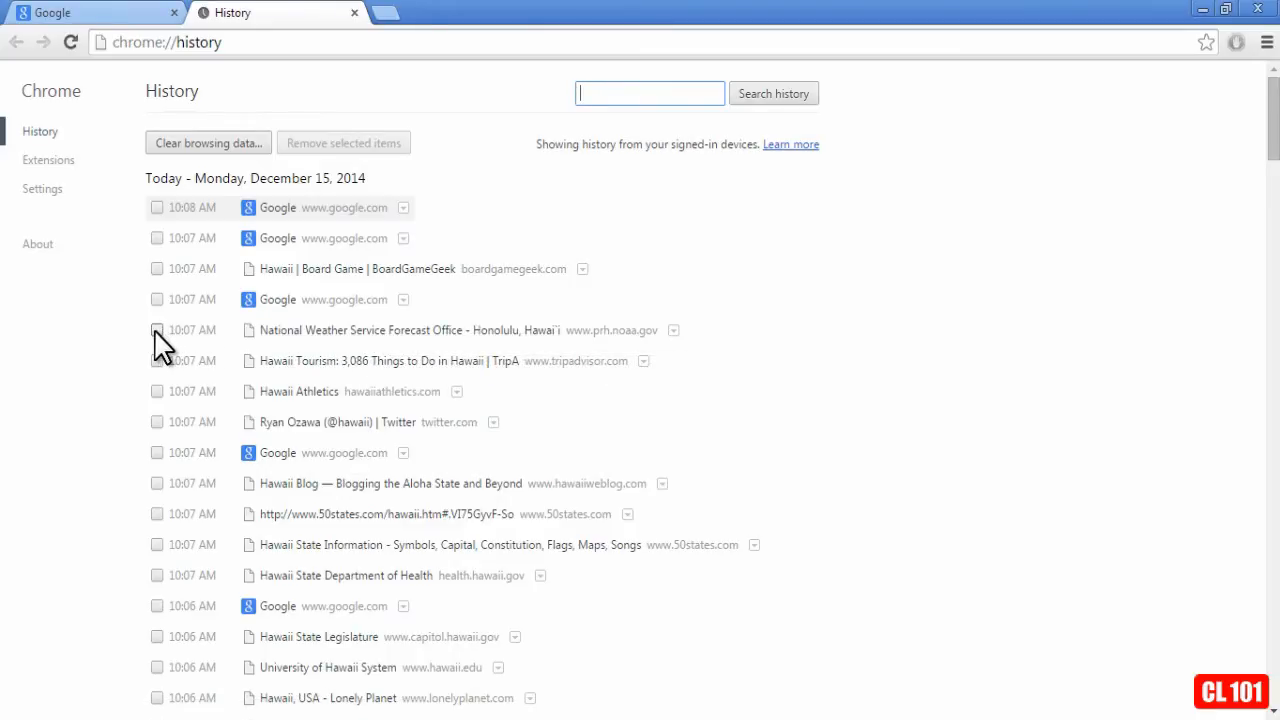
left_click(156, 330)
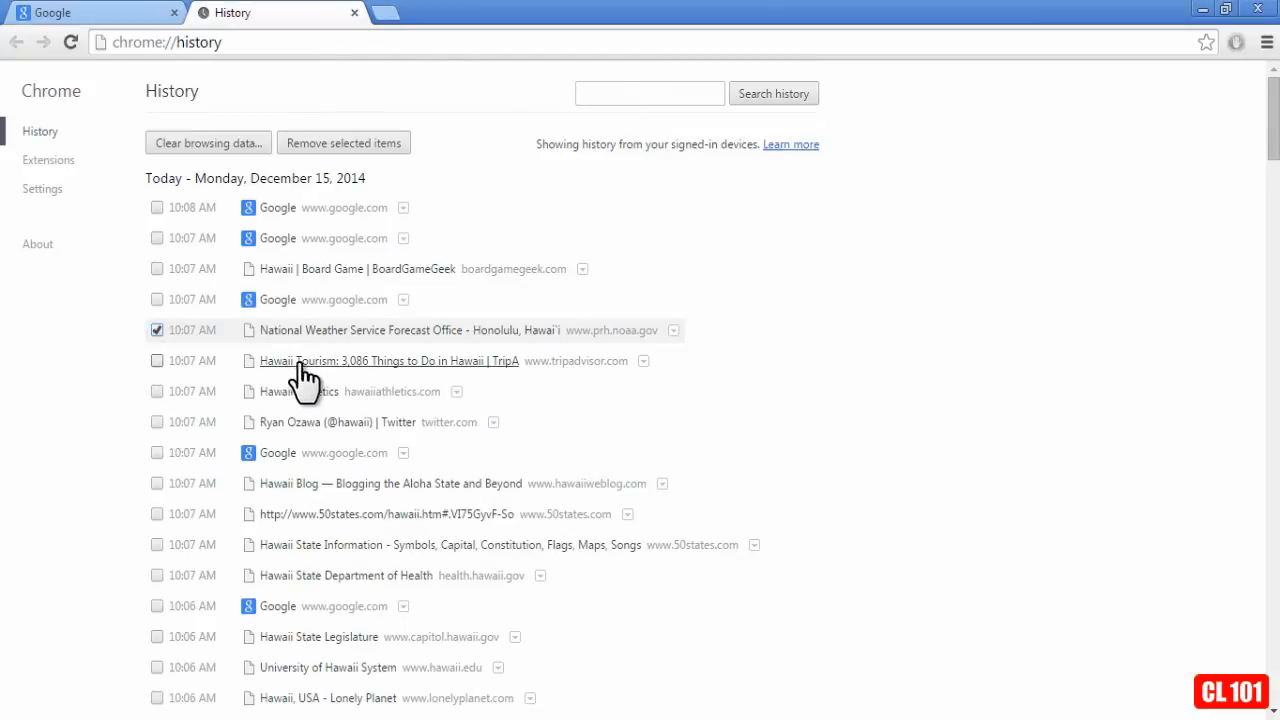
left_click(156, 360)
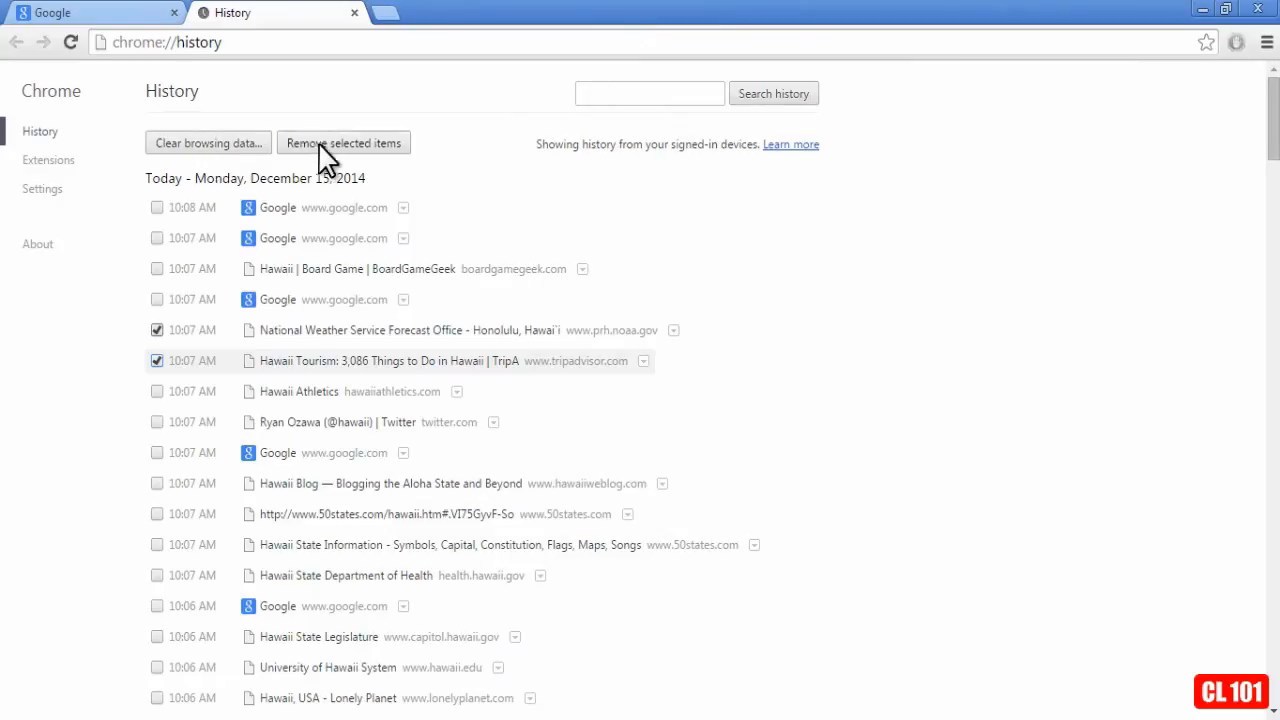
mouse_move(352, 156)
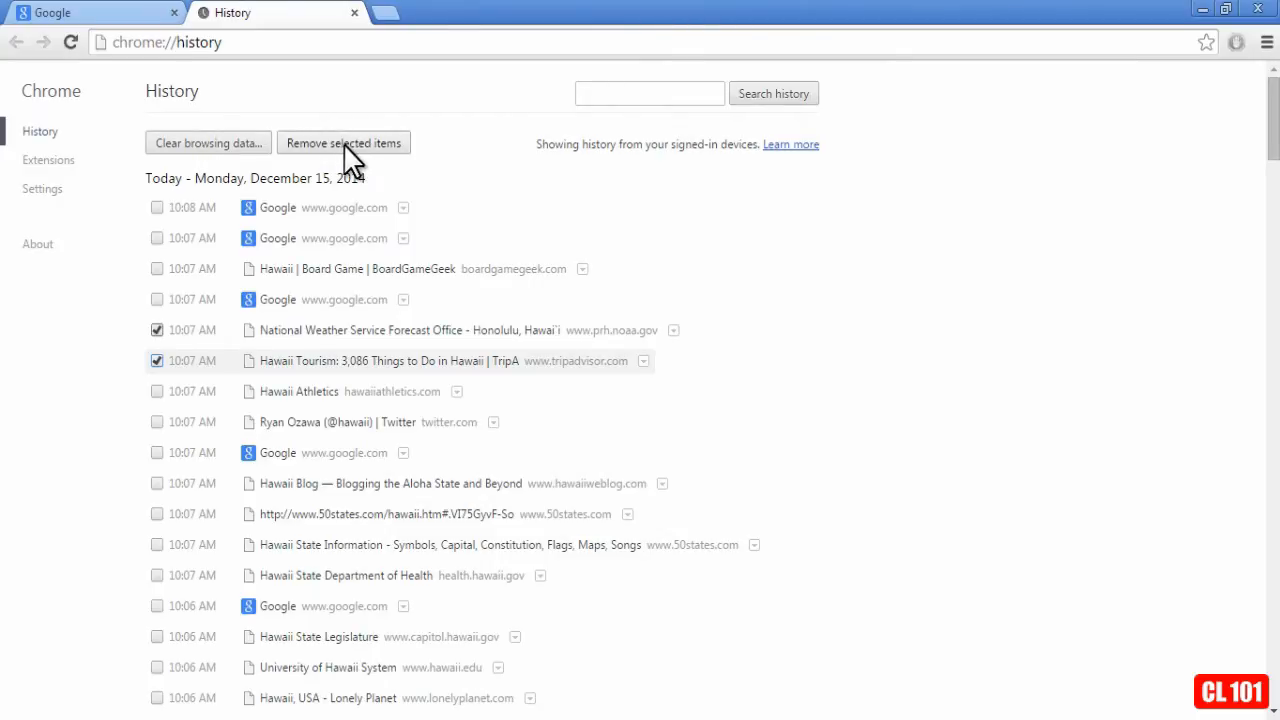
left_click(344, 142)
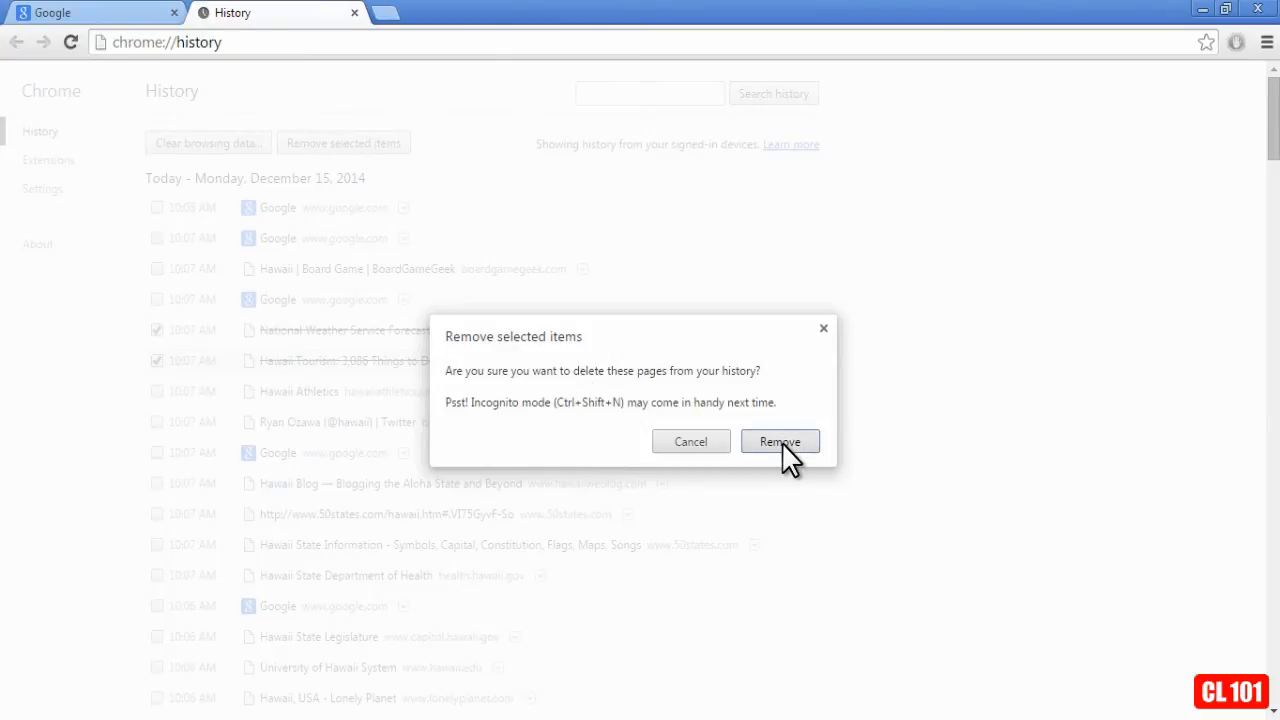
Confirm removal so both marked entries disappear from the History list
left_click(780, 442)
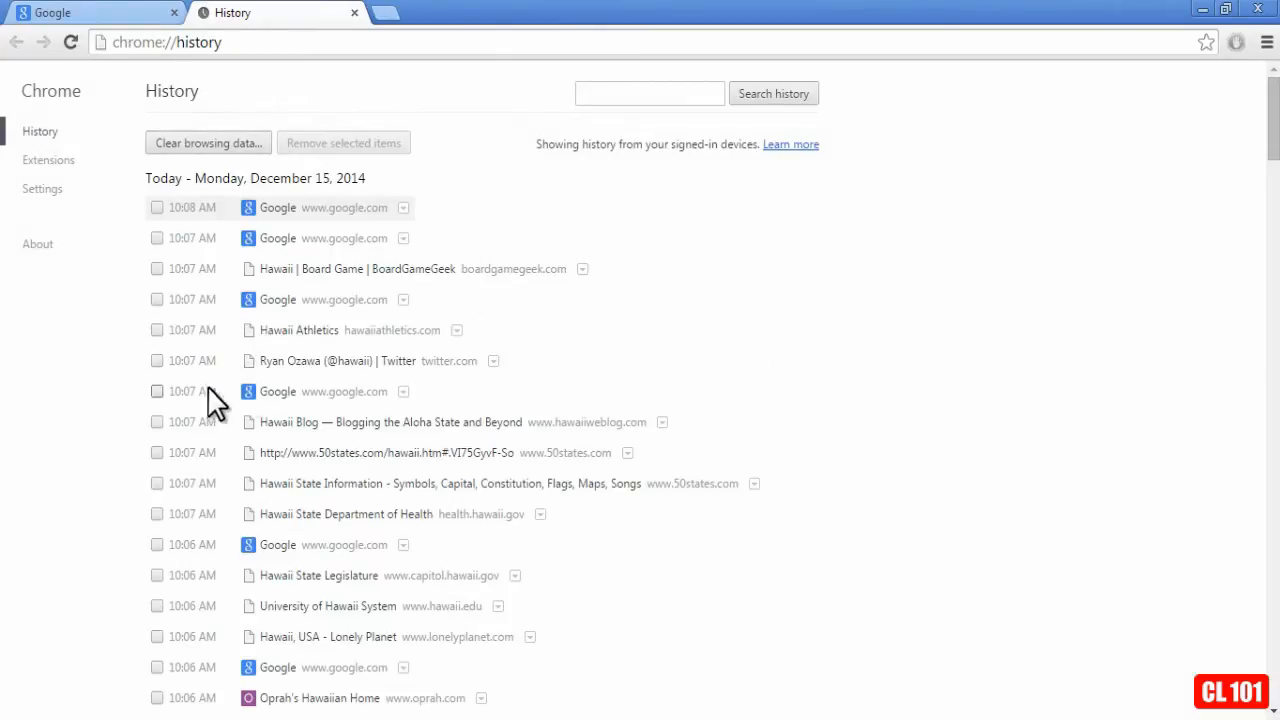
mouse_move(284, 324)
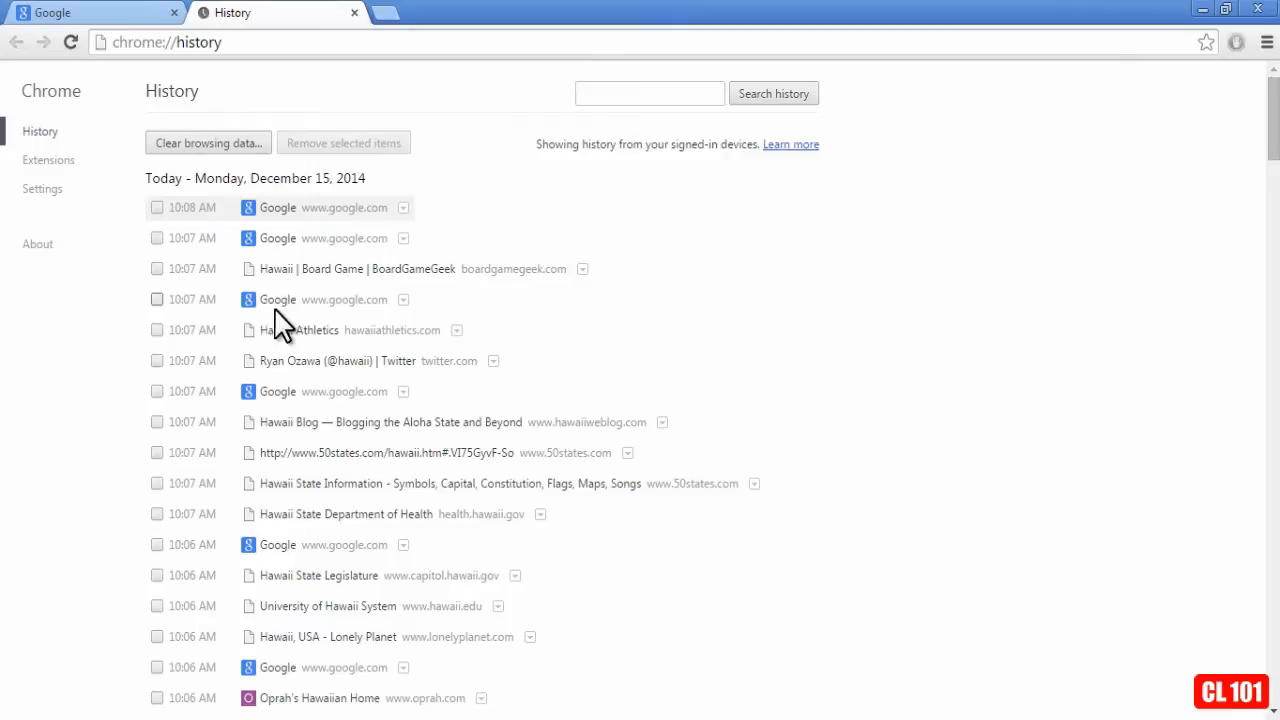
mouse_move(204, 264)
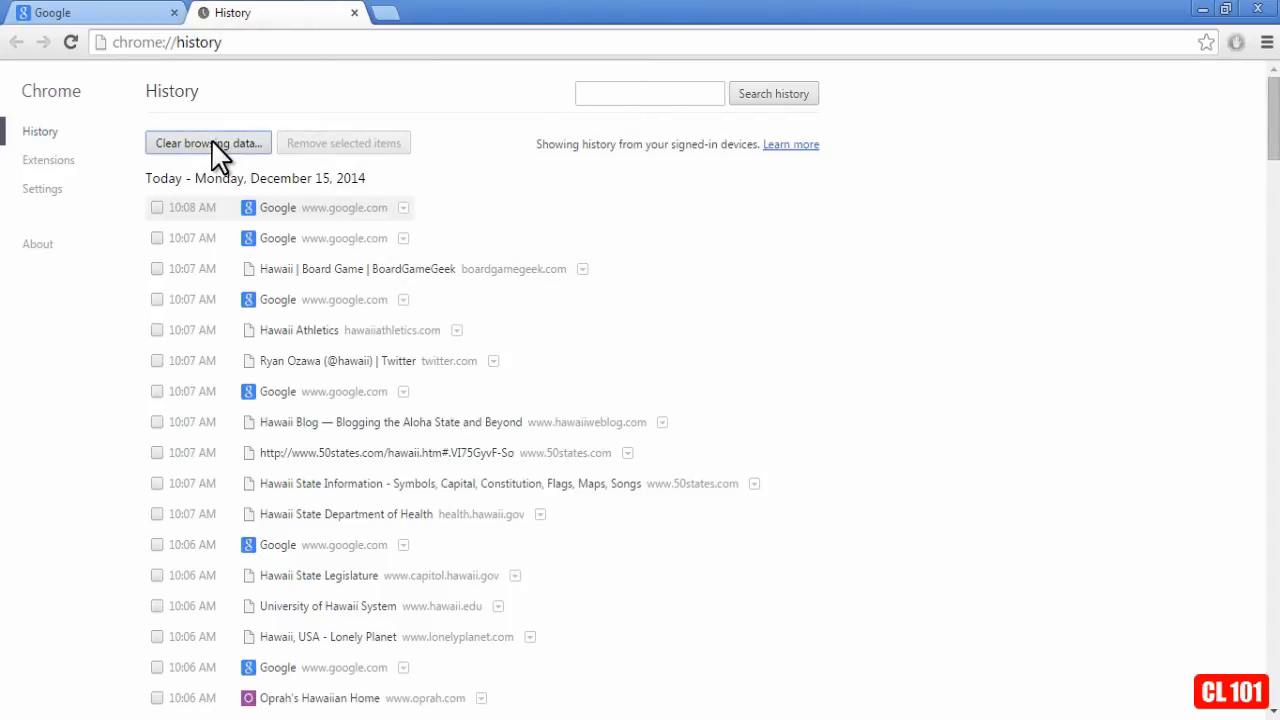
Bring up the Clear browsing data dialog and display its time range choices
left_click(208, 142)
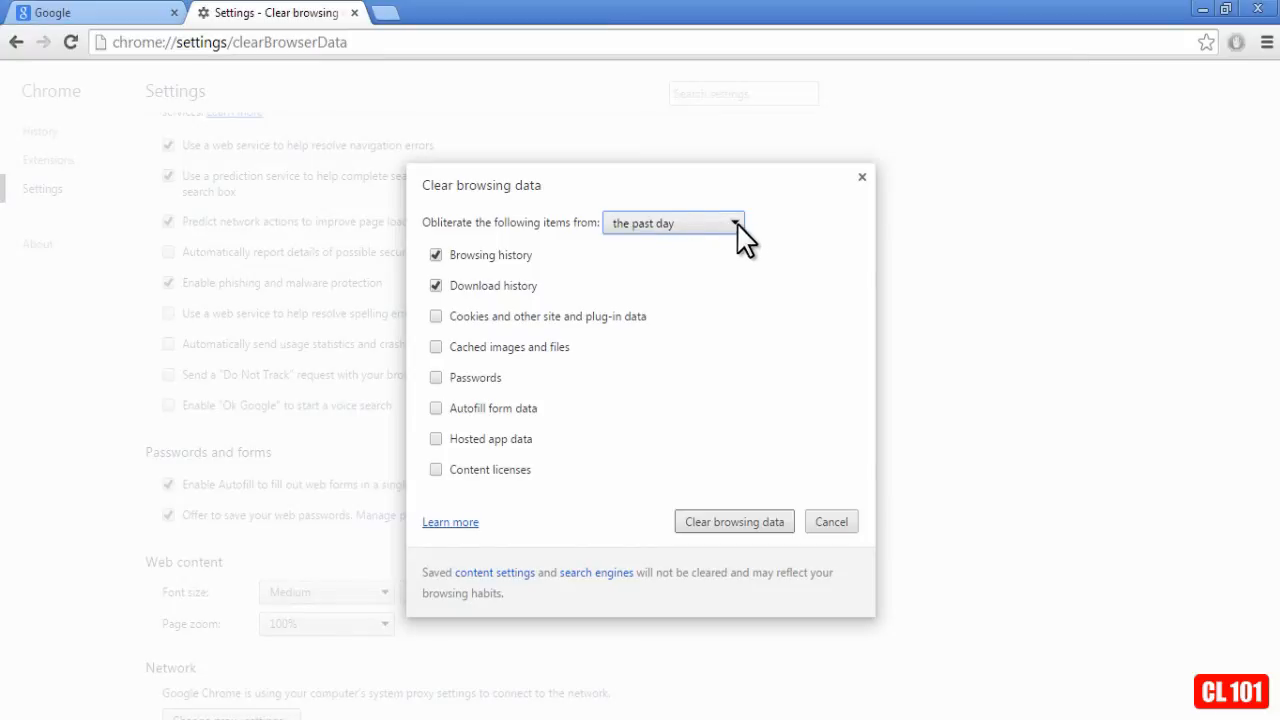
left_click(672, 222)
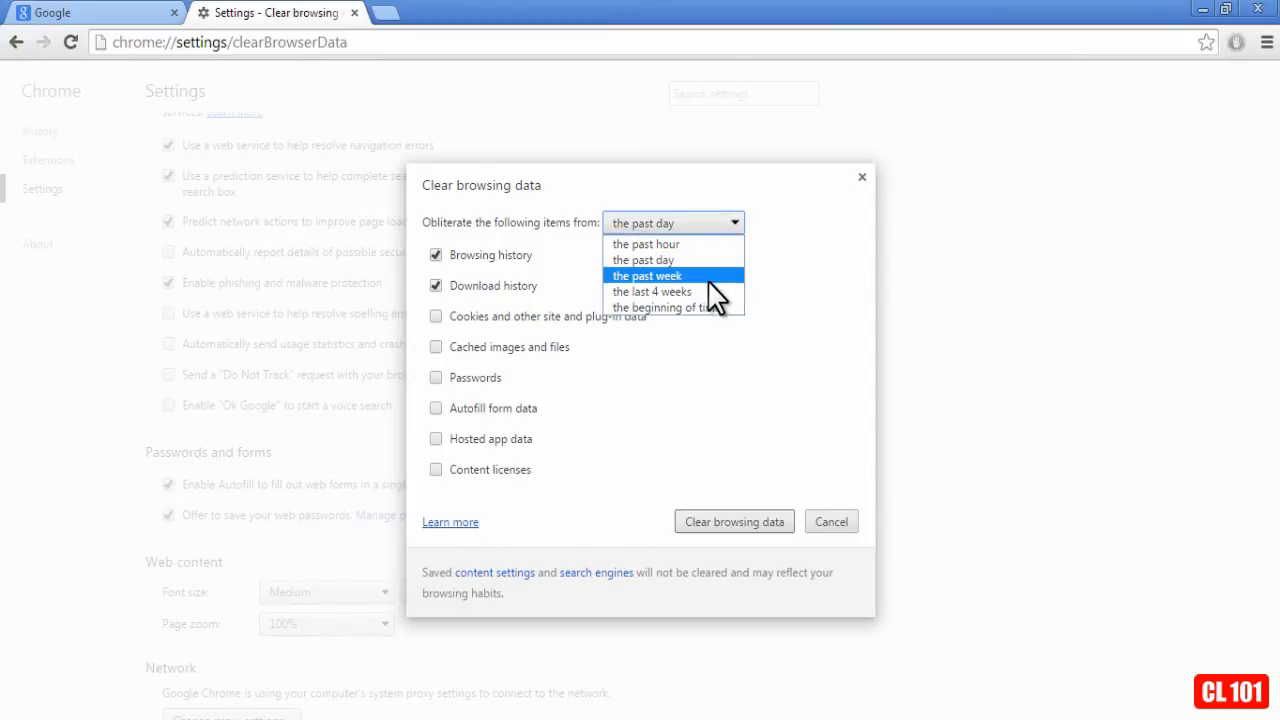
mouse_move(690, 292)
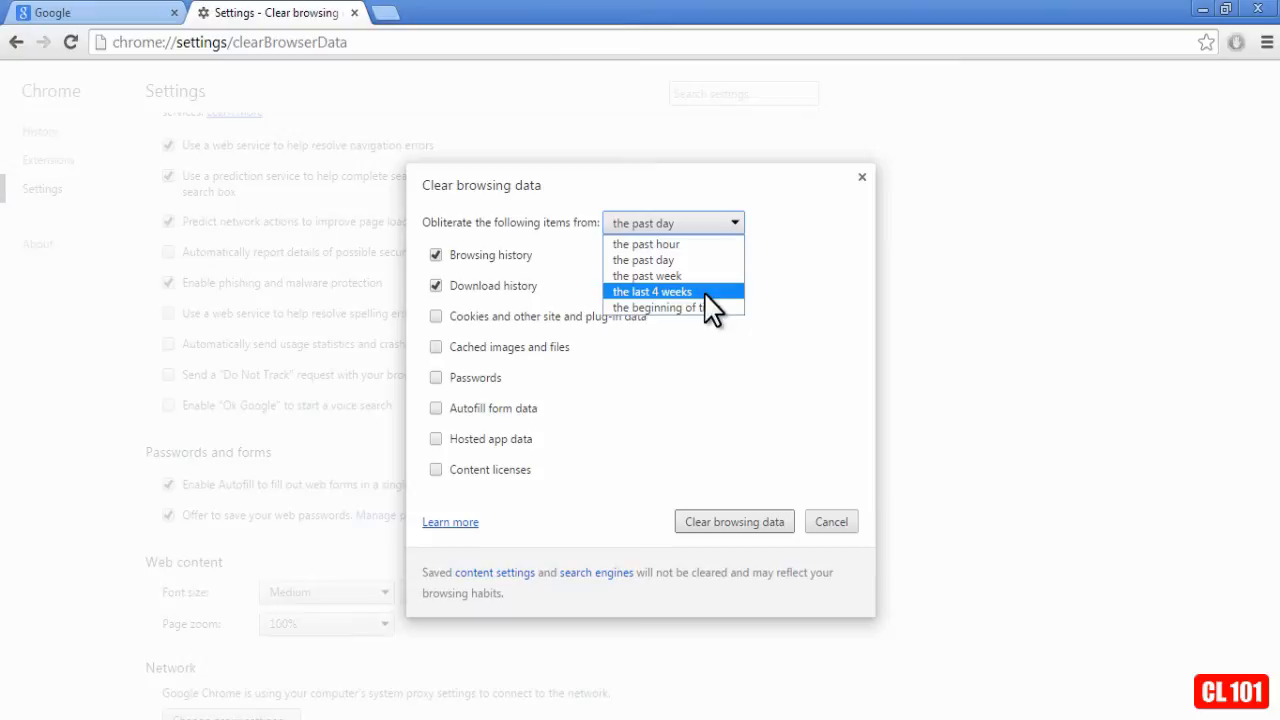
mouse_move(668, 308)
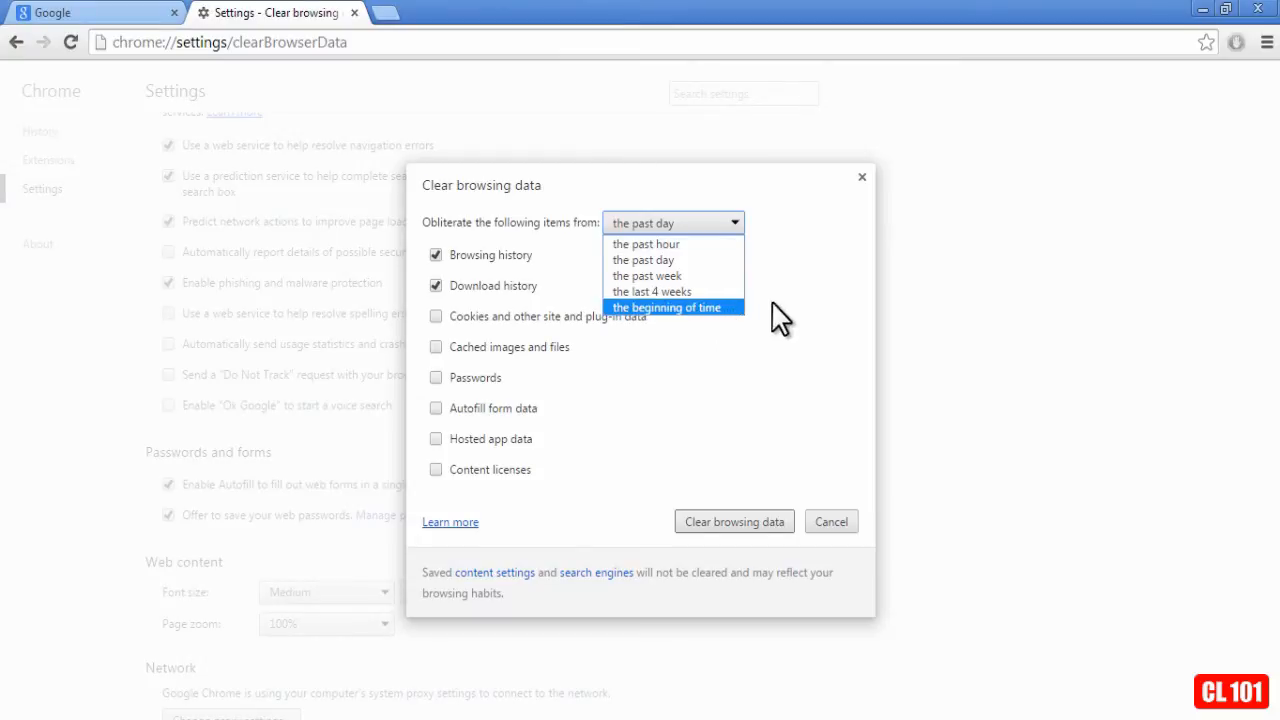
left_click(644, 260)
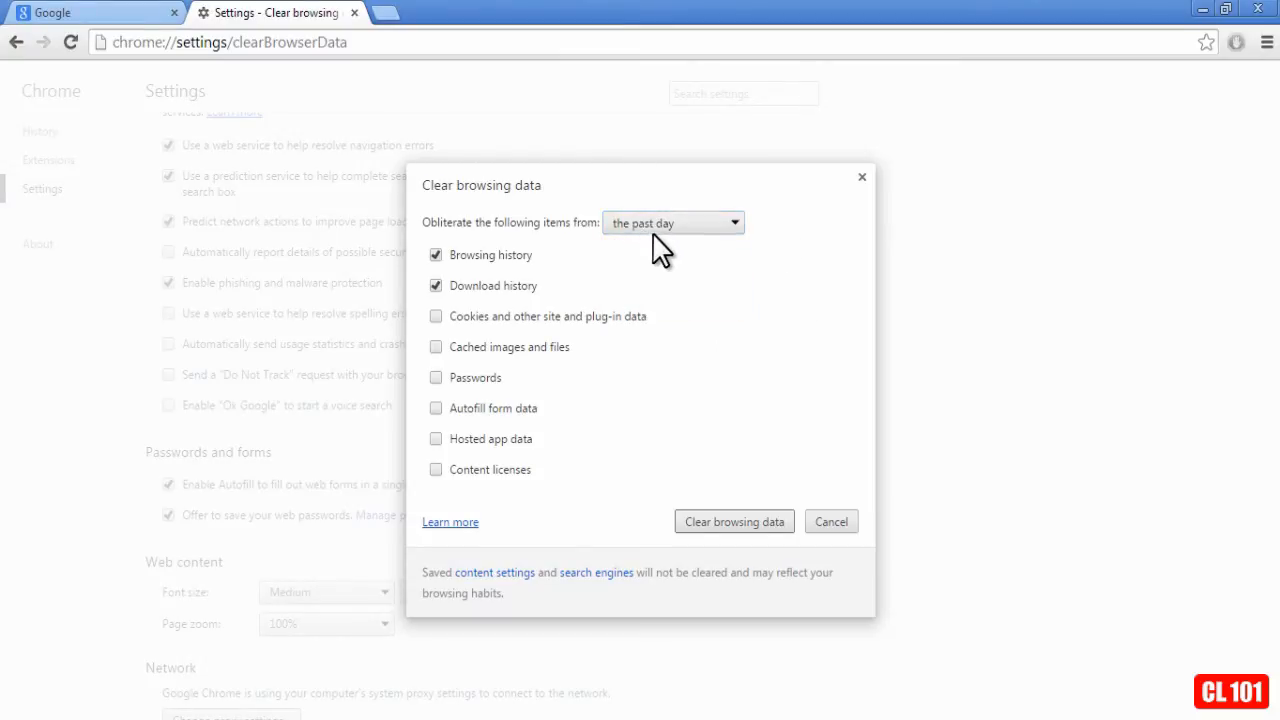
mouse_move(540, 162)
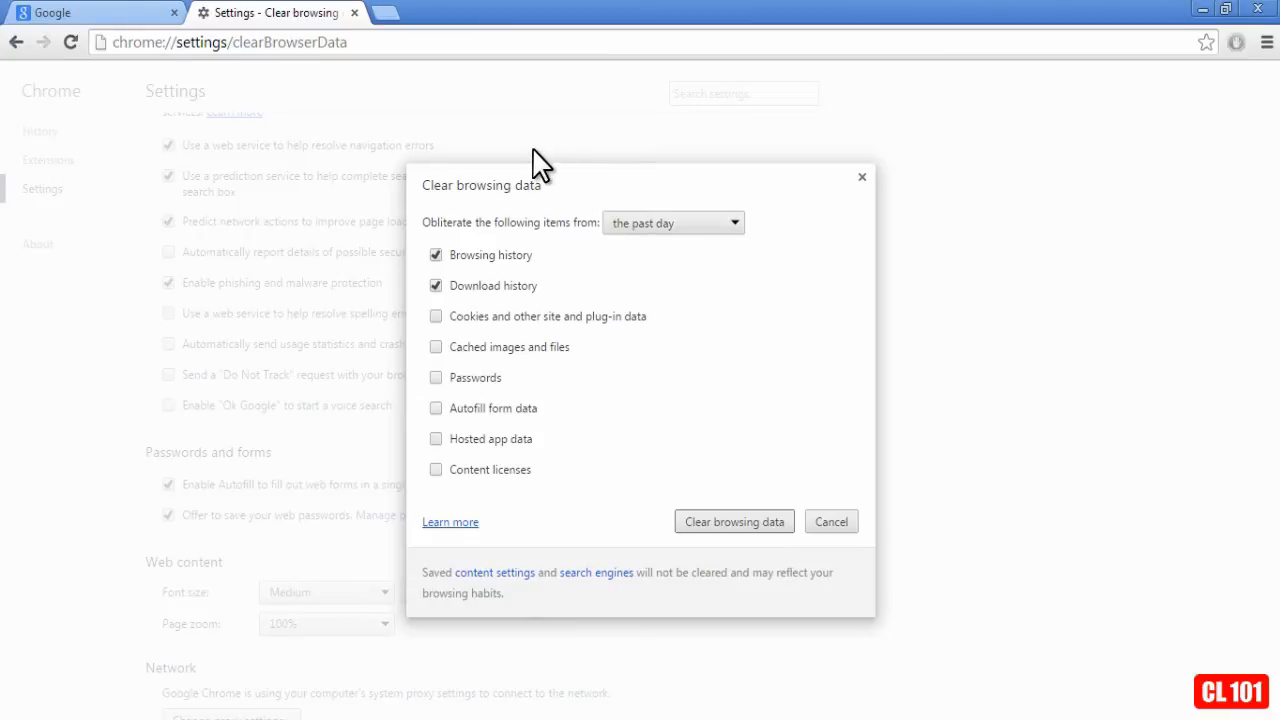
mouse_move(392, 388)
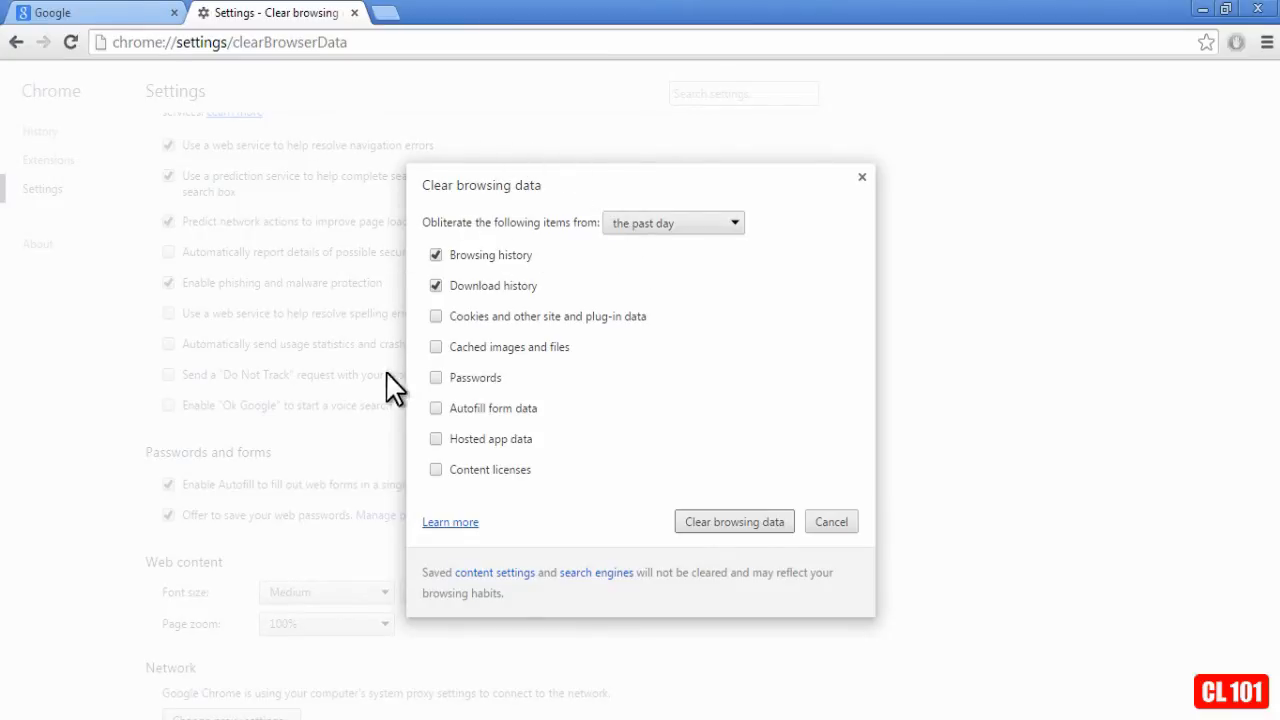
mouse_move(518, 298)
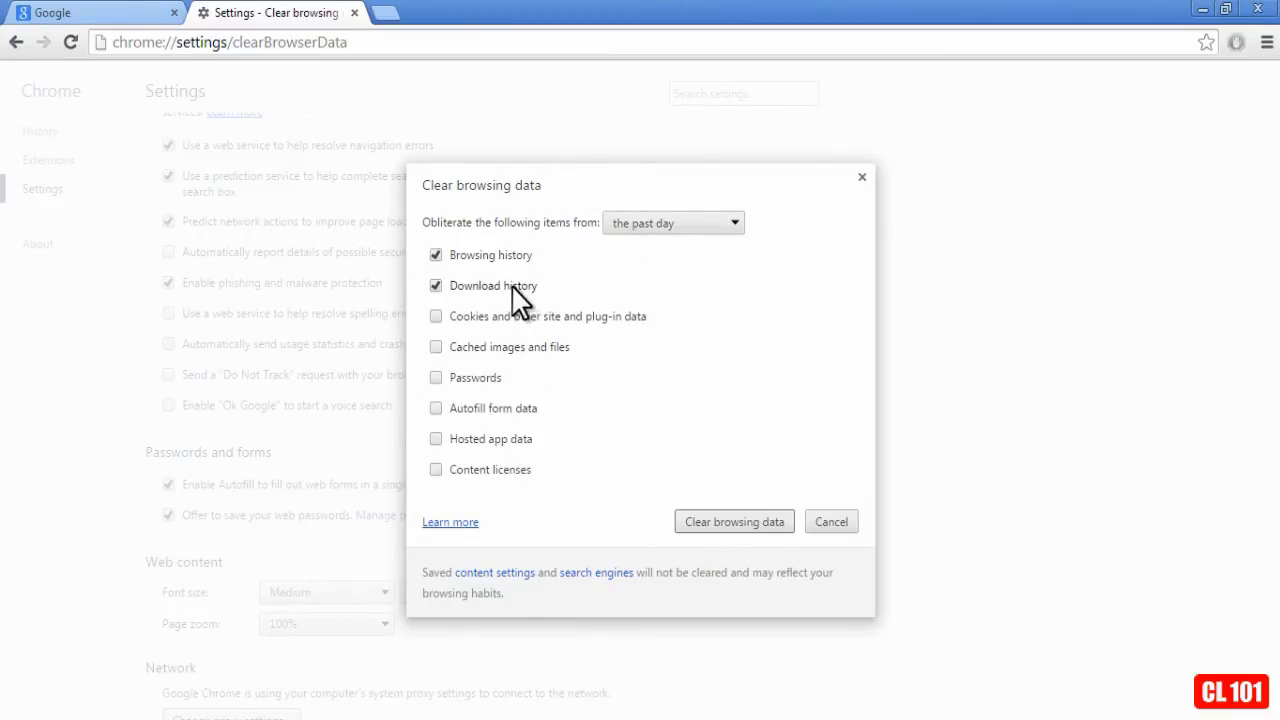
left_click(672, 222)
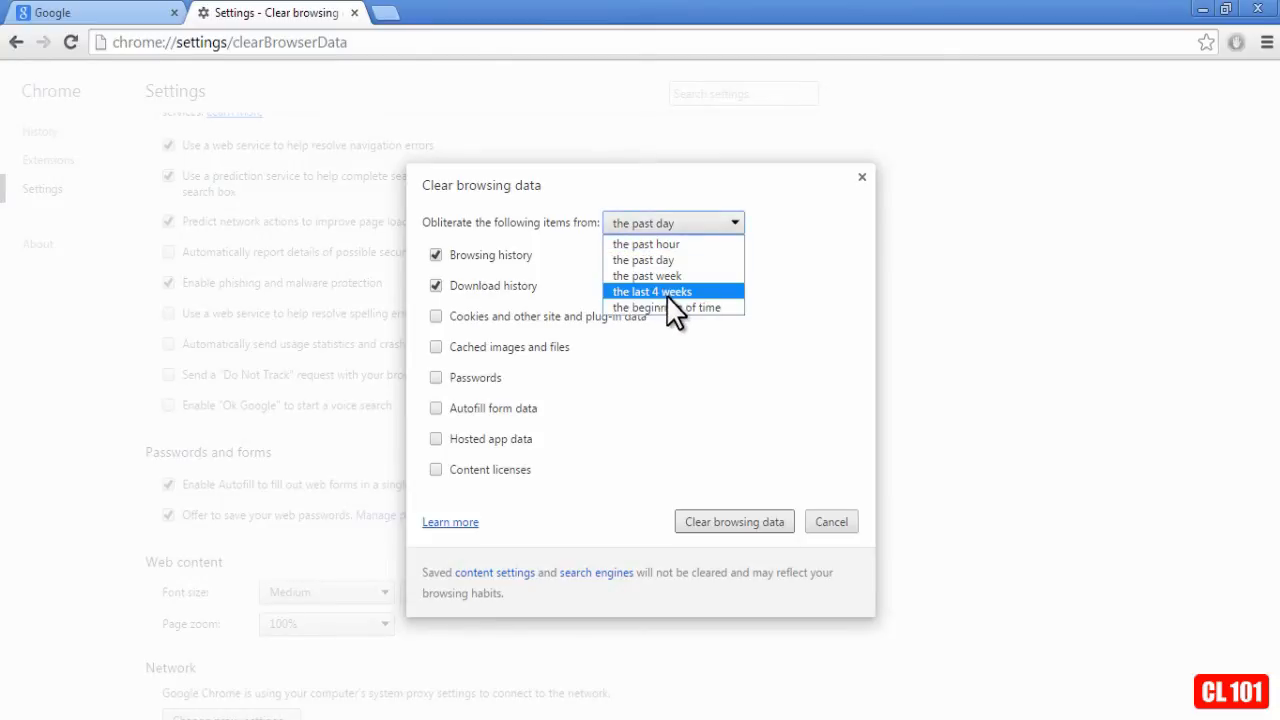
mouse_move(668, 276)
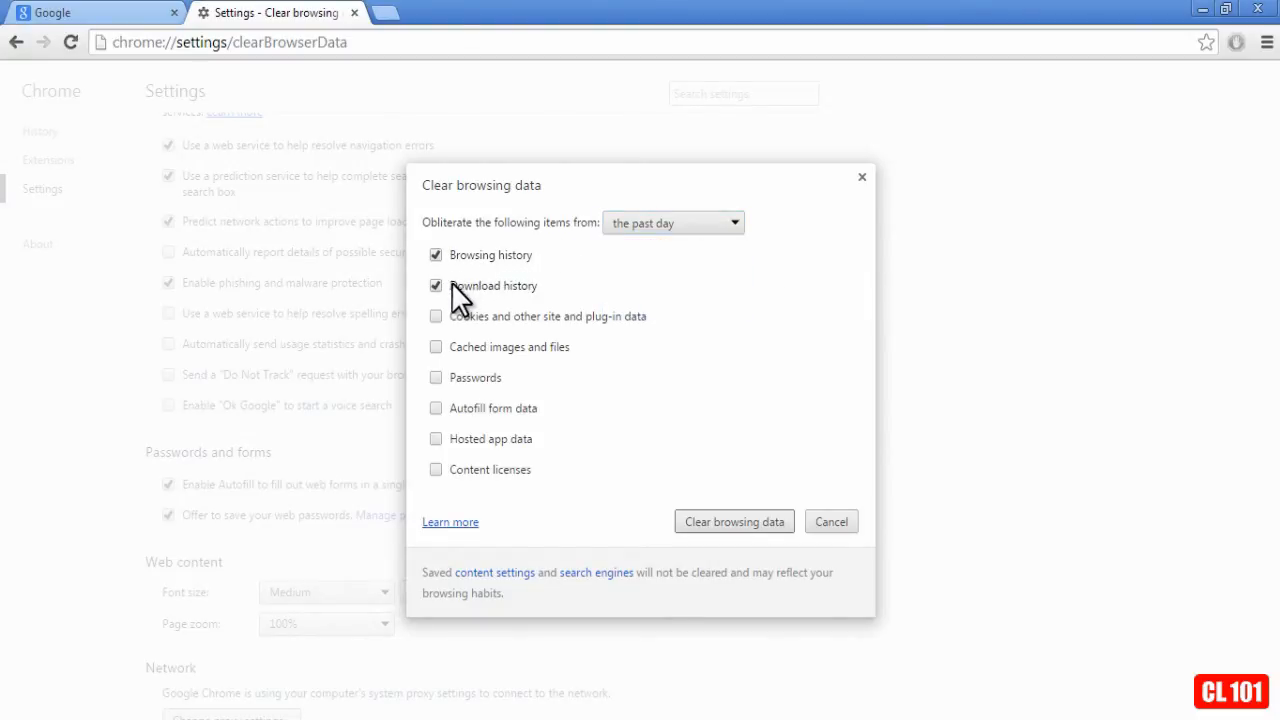
mouse_move(560, 276)
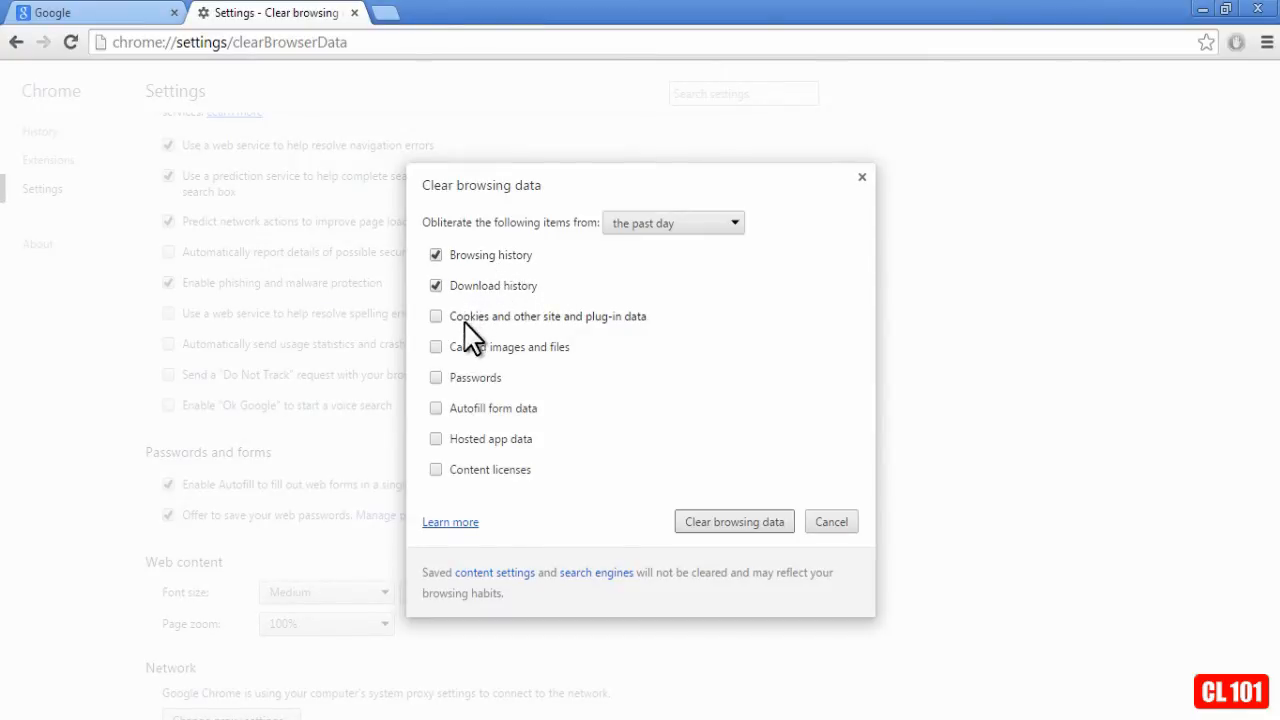
mouse_move(512, 336)
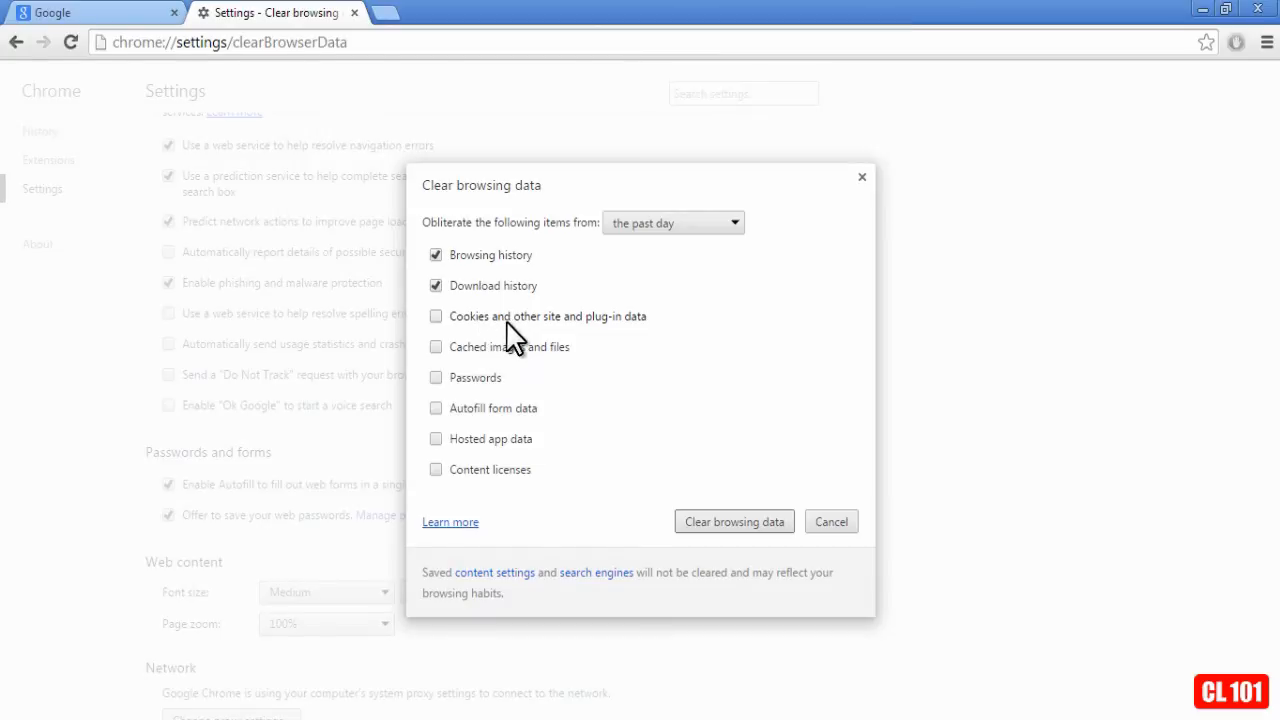
mouse_move(568, 344)
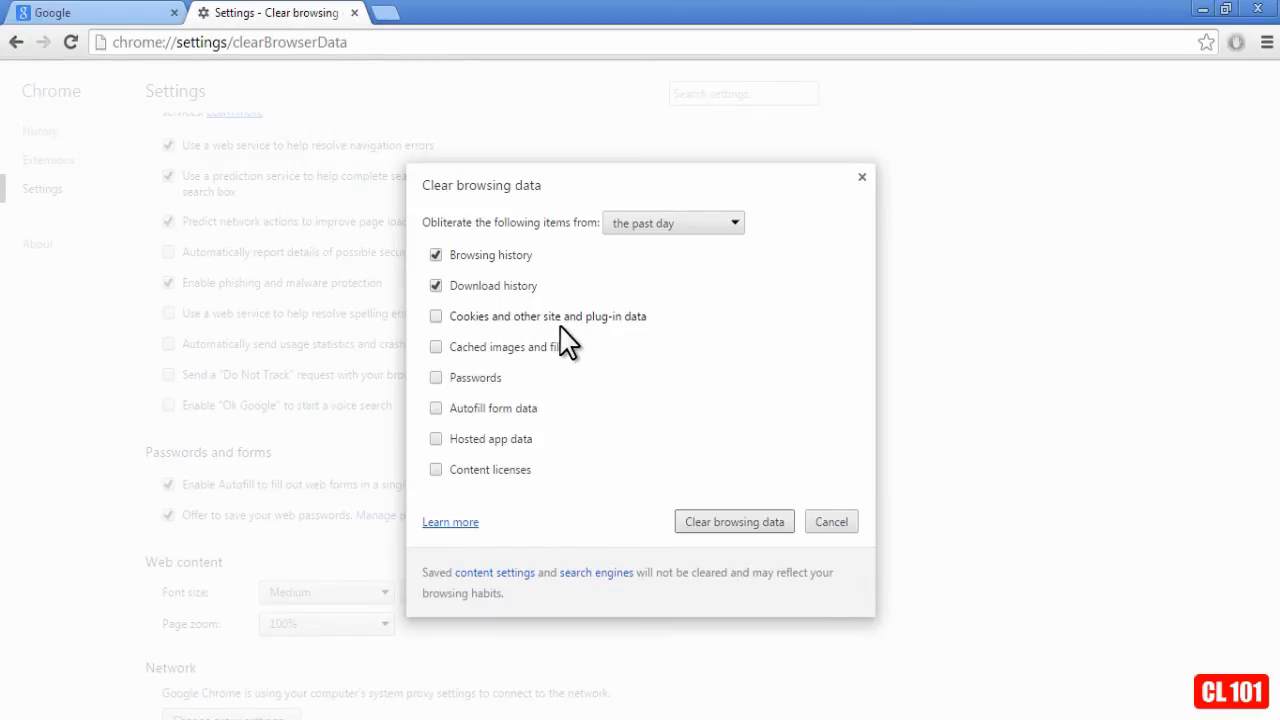
mouse_move(476, 330)
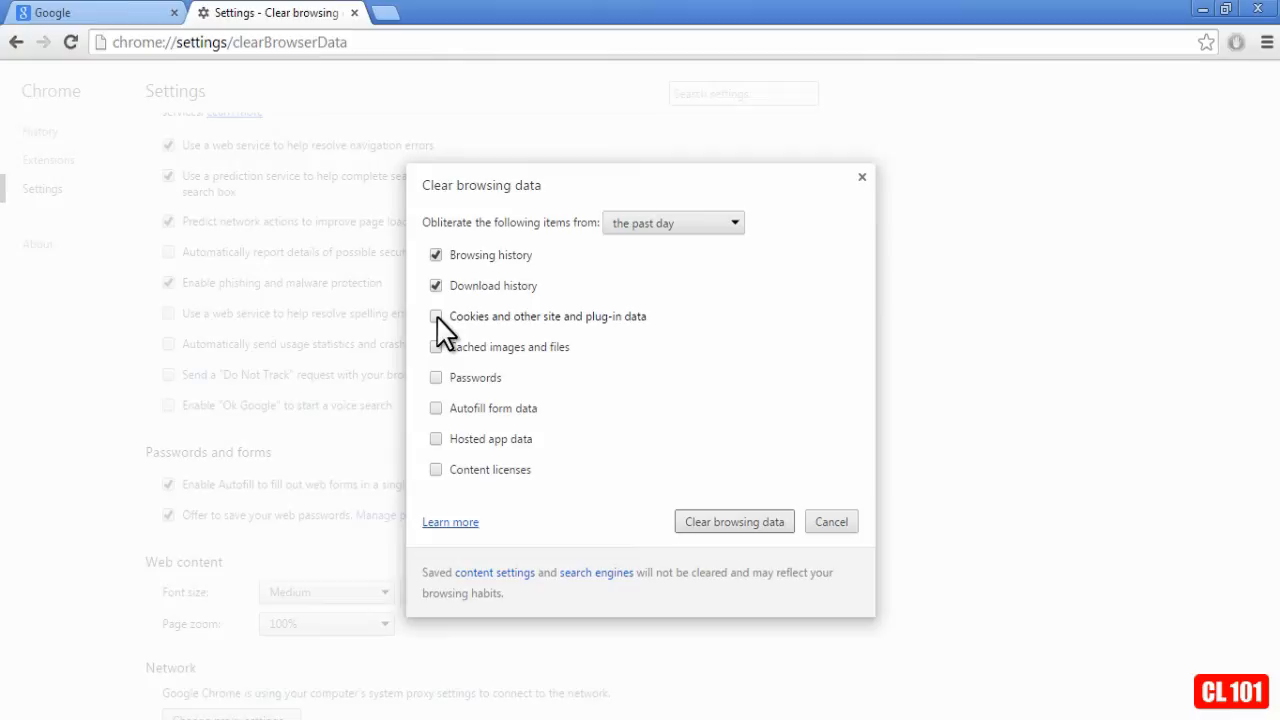
Toggle Cookies and other site and plug-in data on and off, leaving it unchecked
left_click(436, 316)
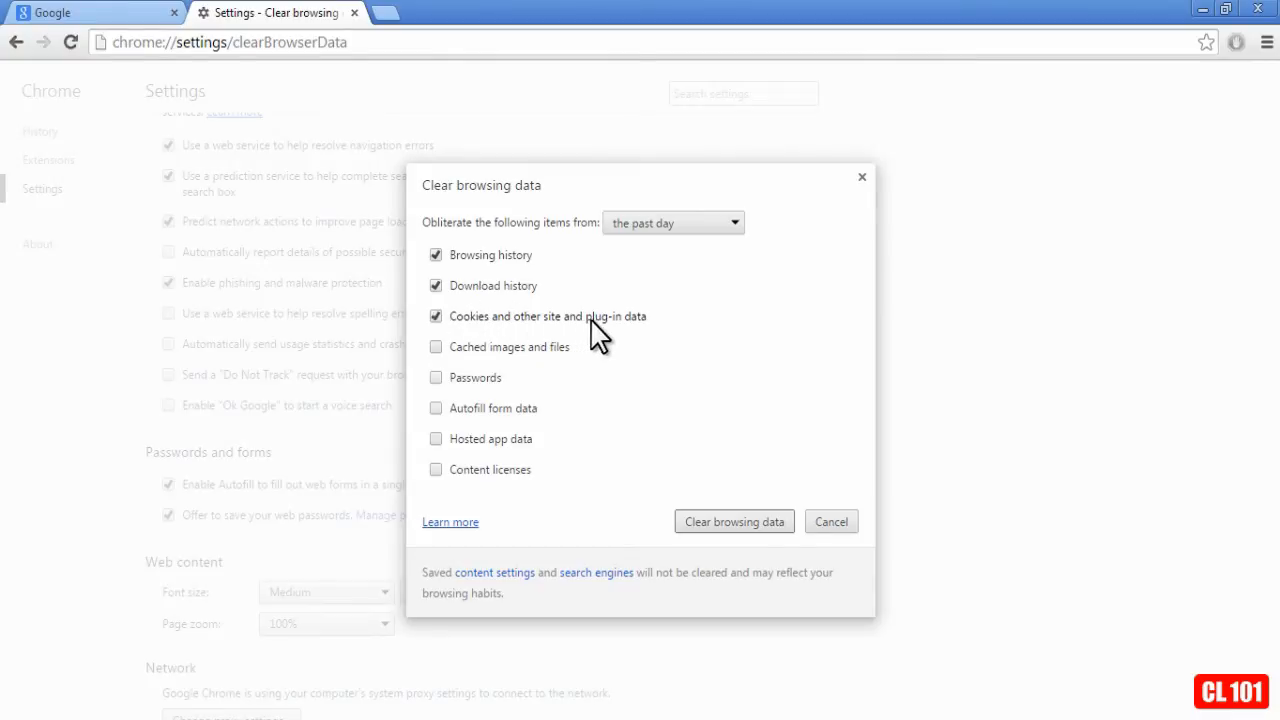
mouse_move(476, 332)
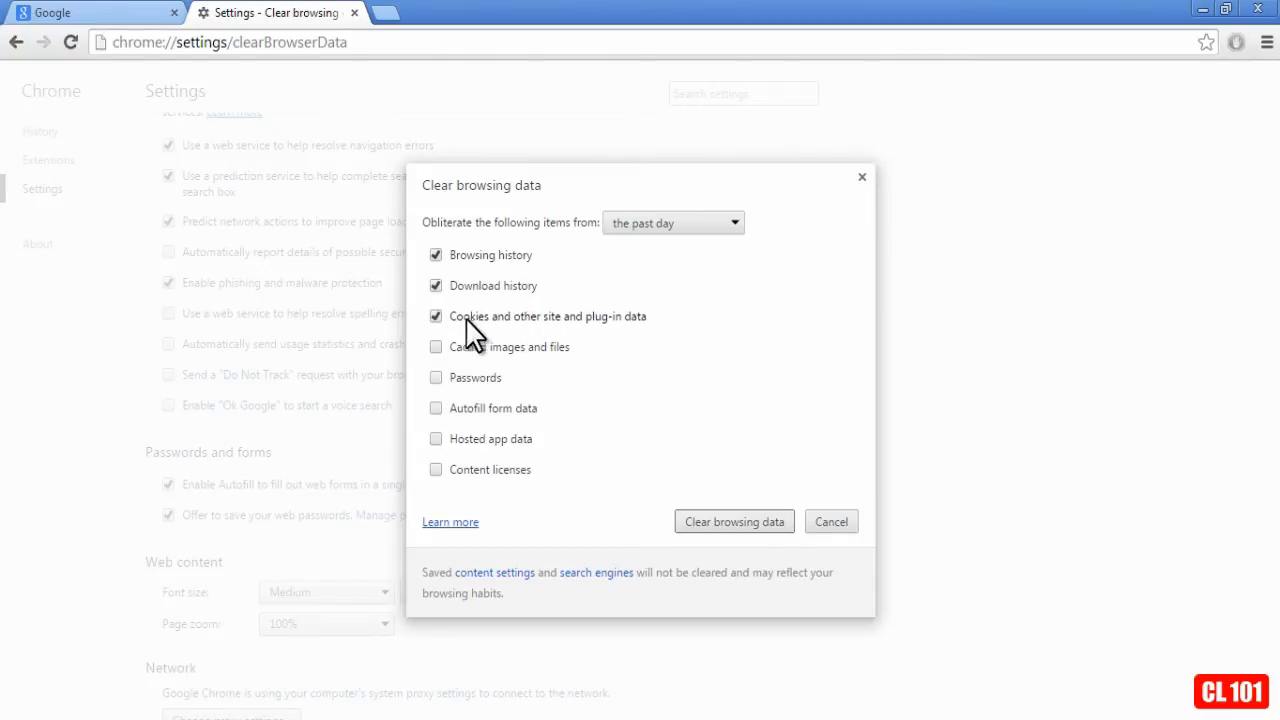
mouse_move(510, 330)
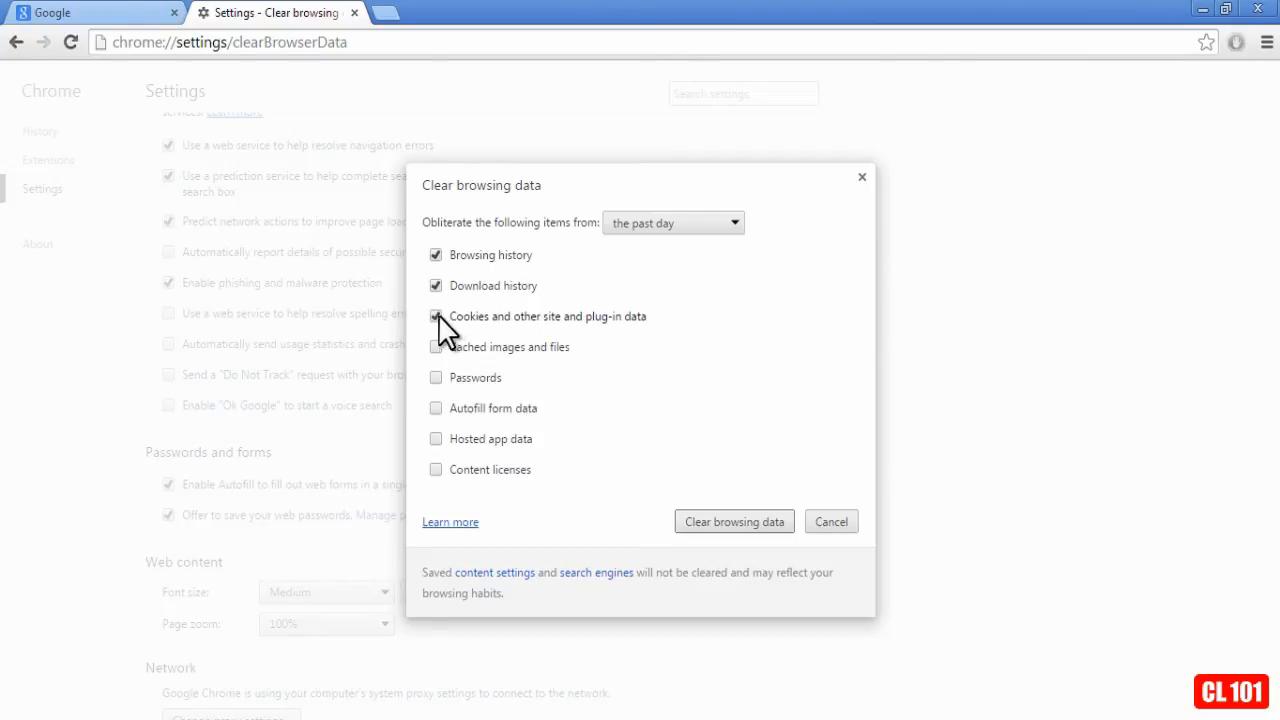
left_click(436, 316)
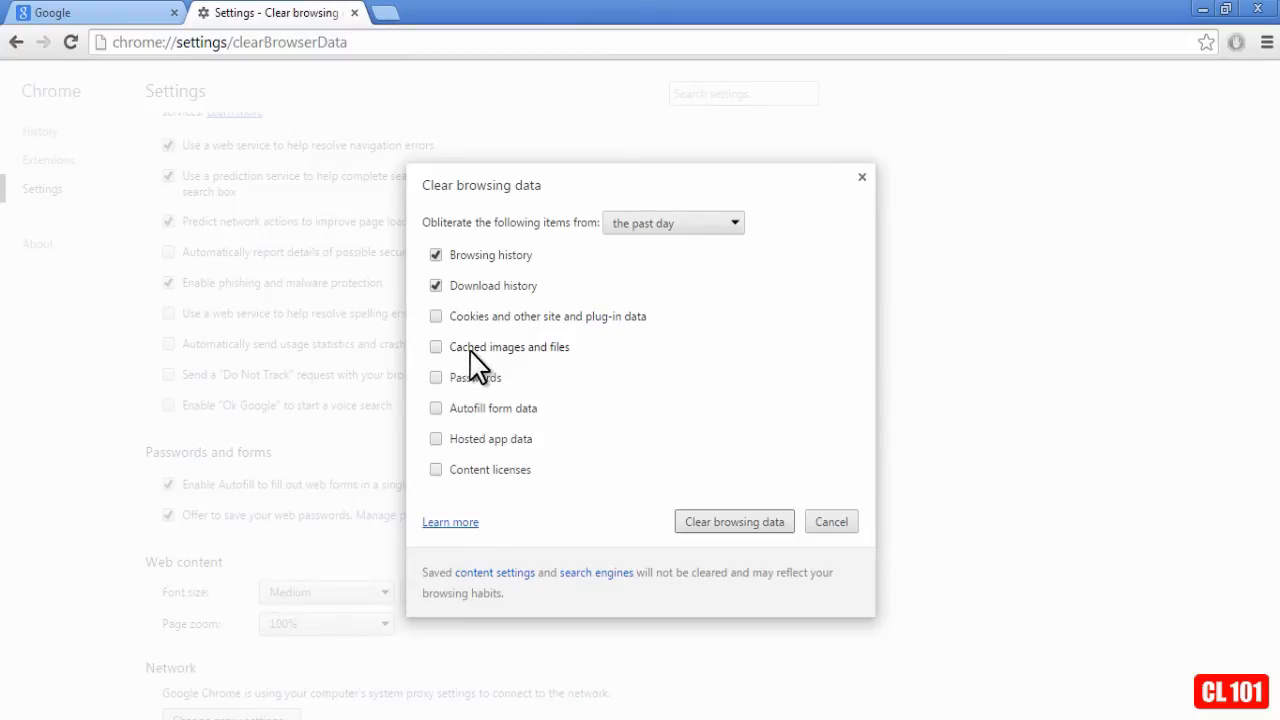
mouse_move(570, 370)
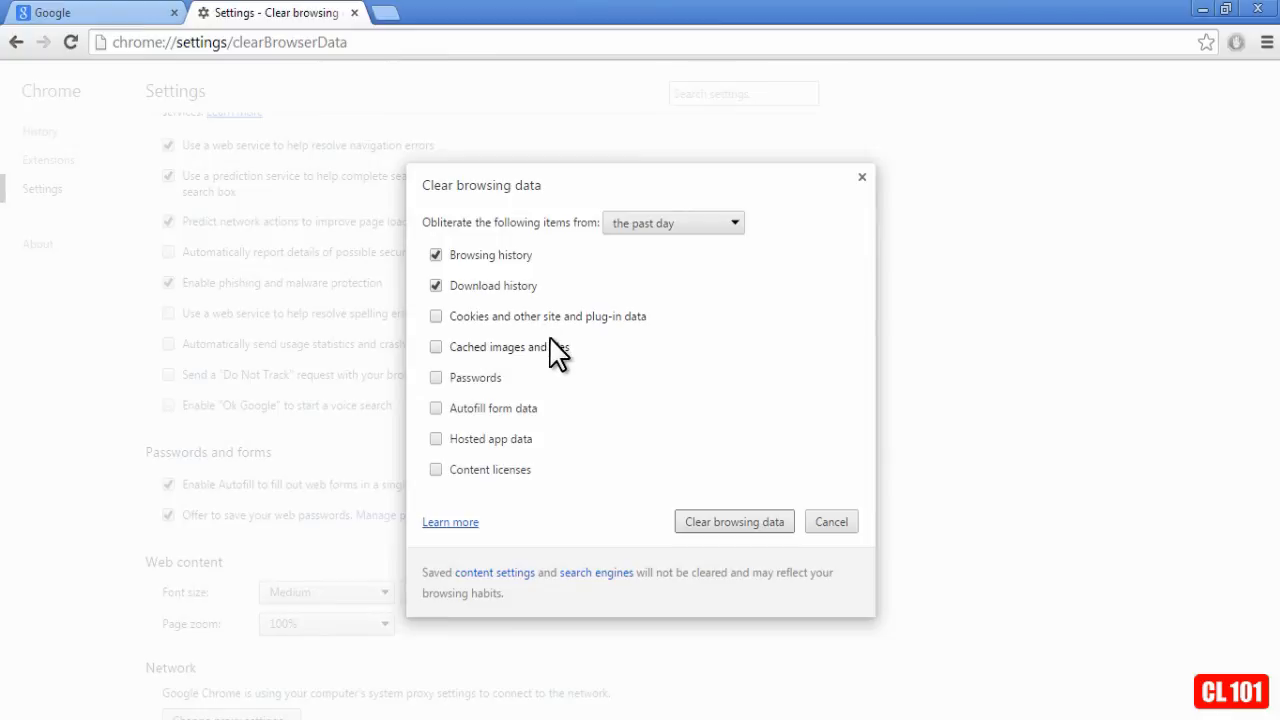
mouse_move(568, 376)
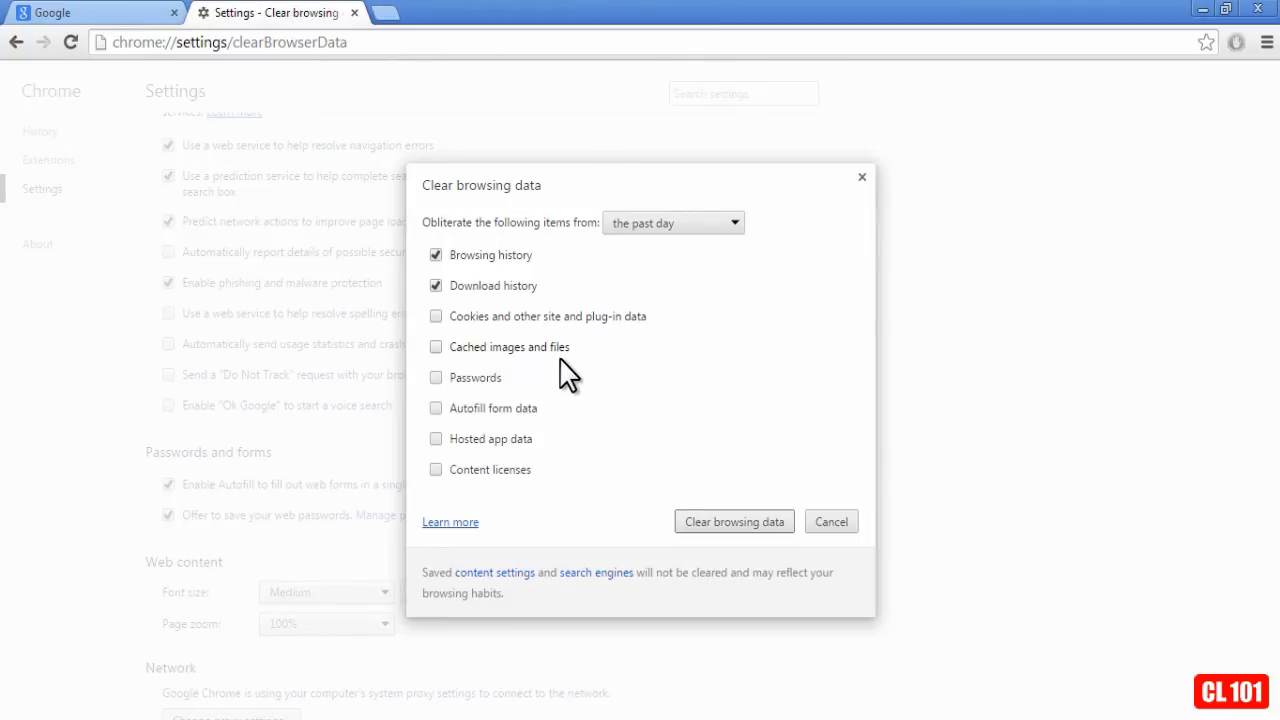
mouse_move(564, 362)
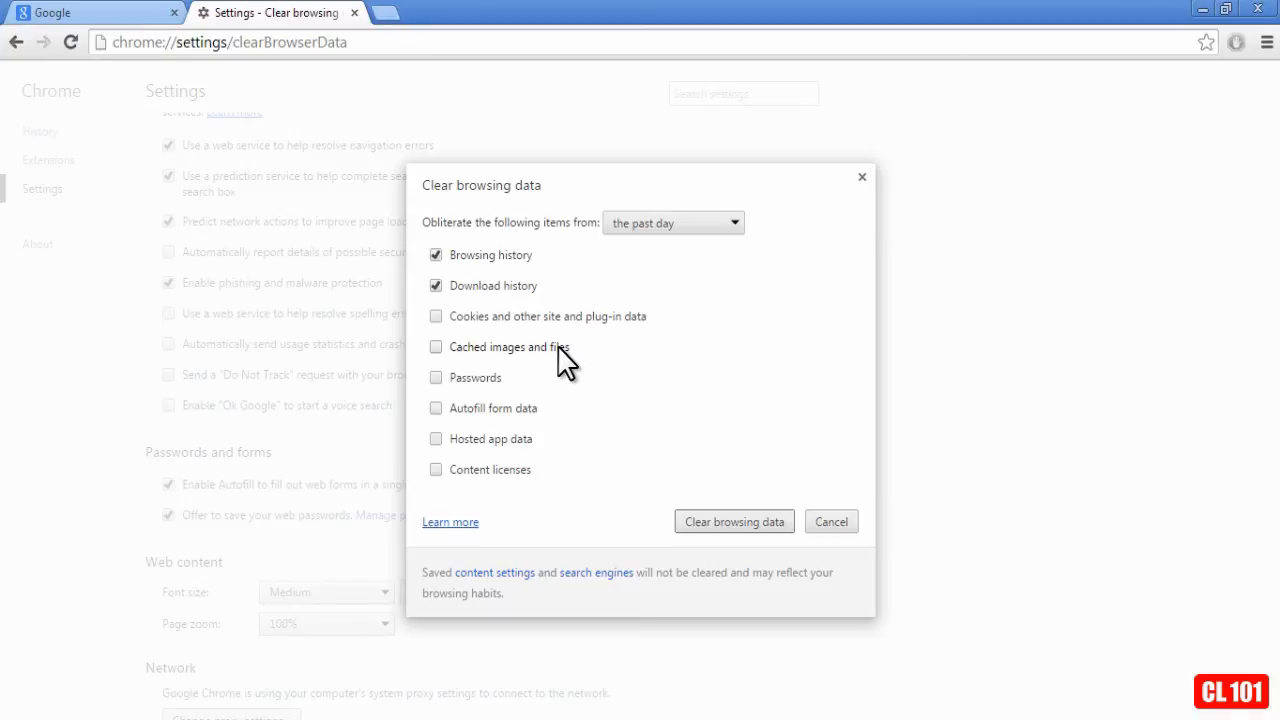
mouse_move(564, 156)
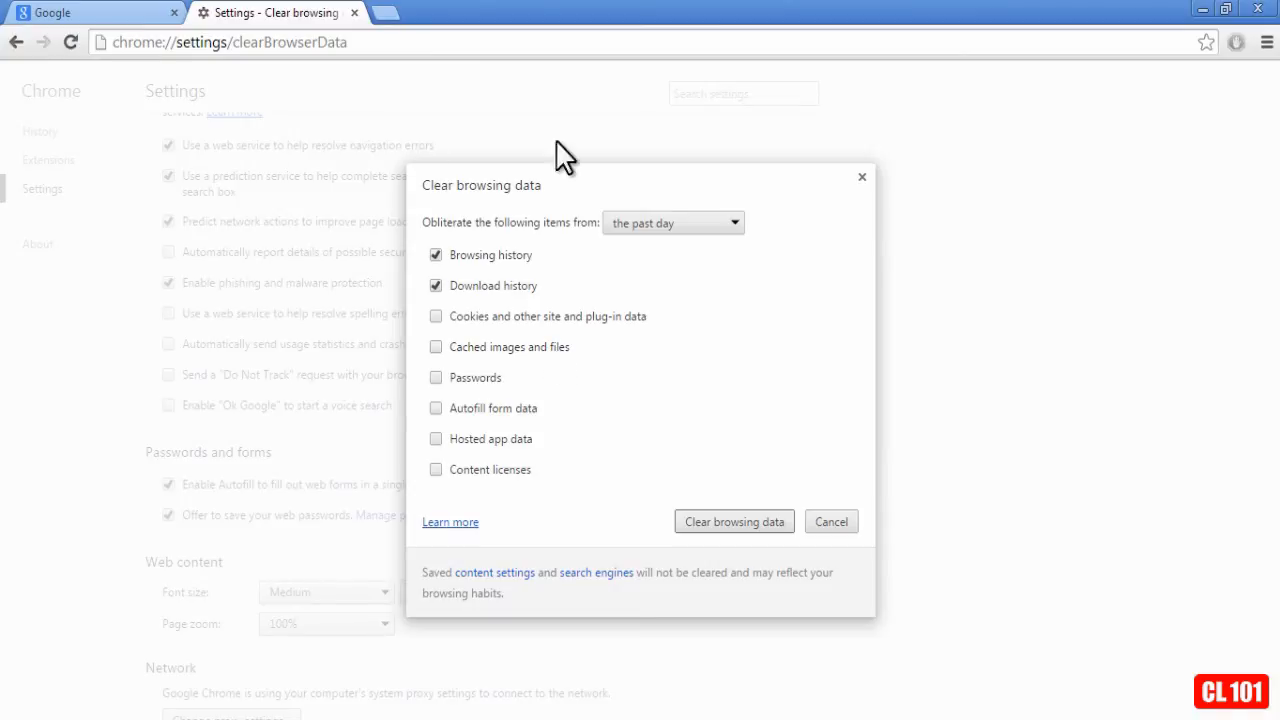
mouse_move(416, 136)
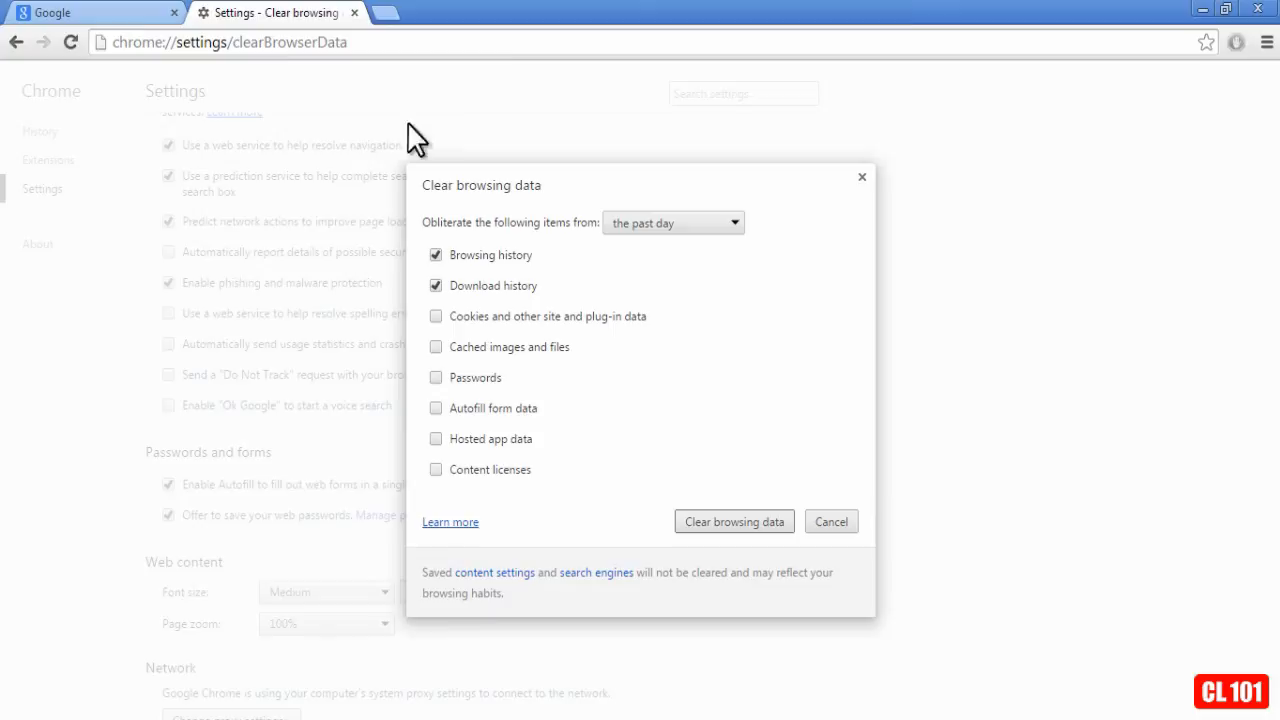
mouse_move(390, 500)
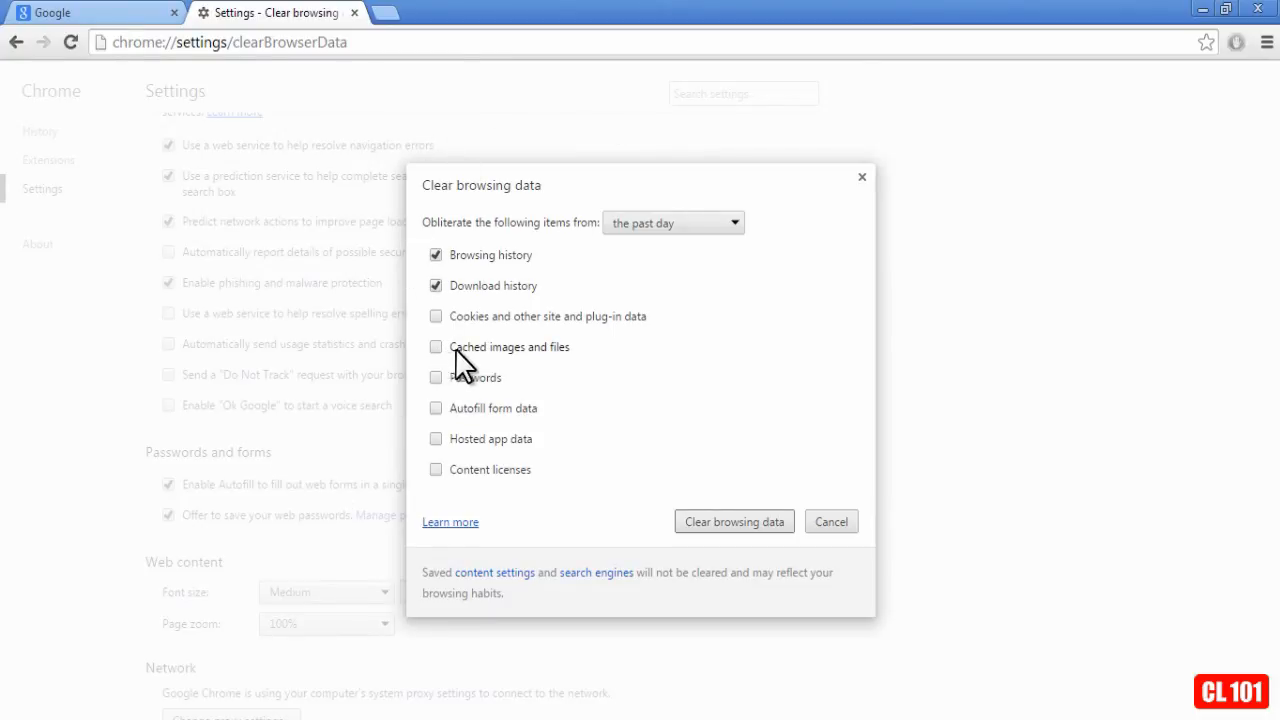
mouse_move(564, 370)
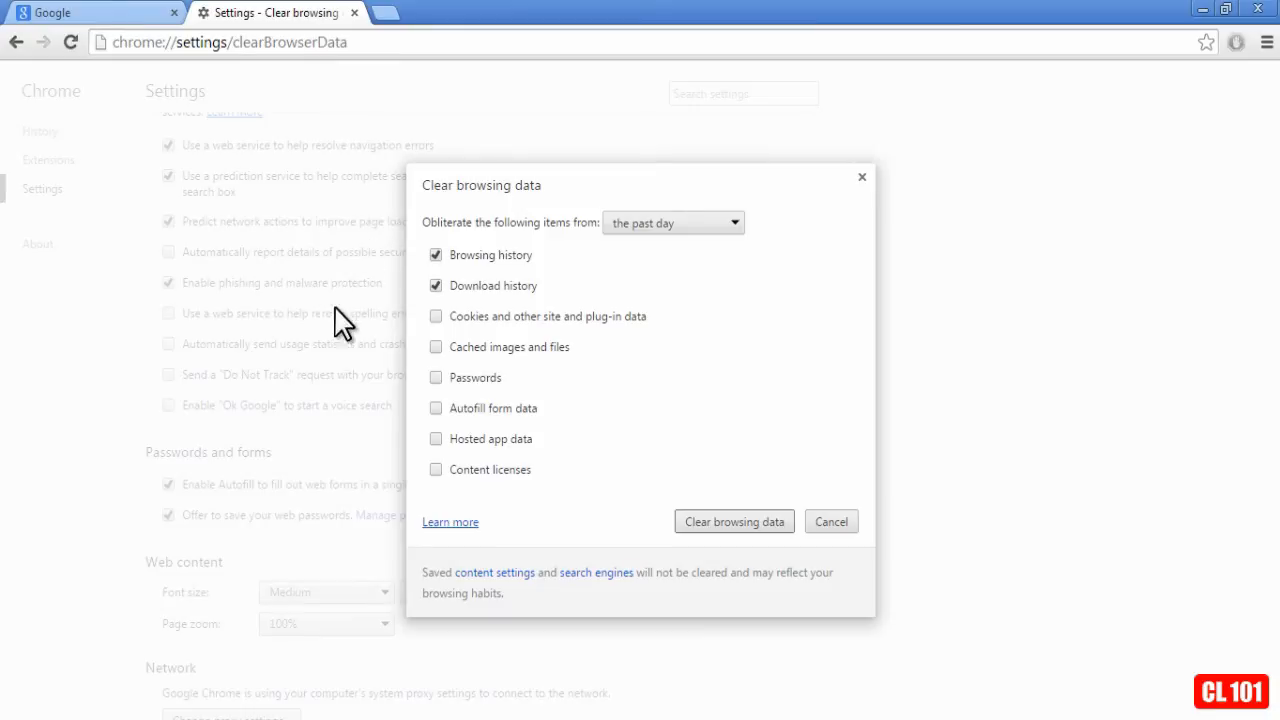
mouse_move(556, 290)
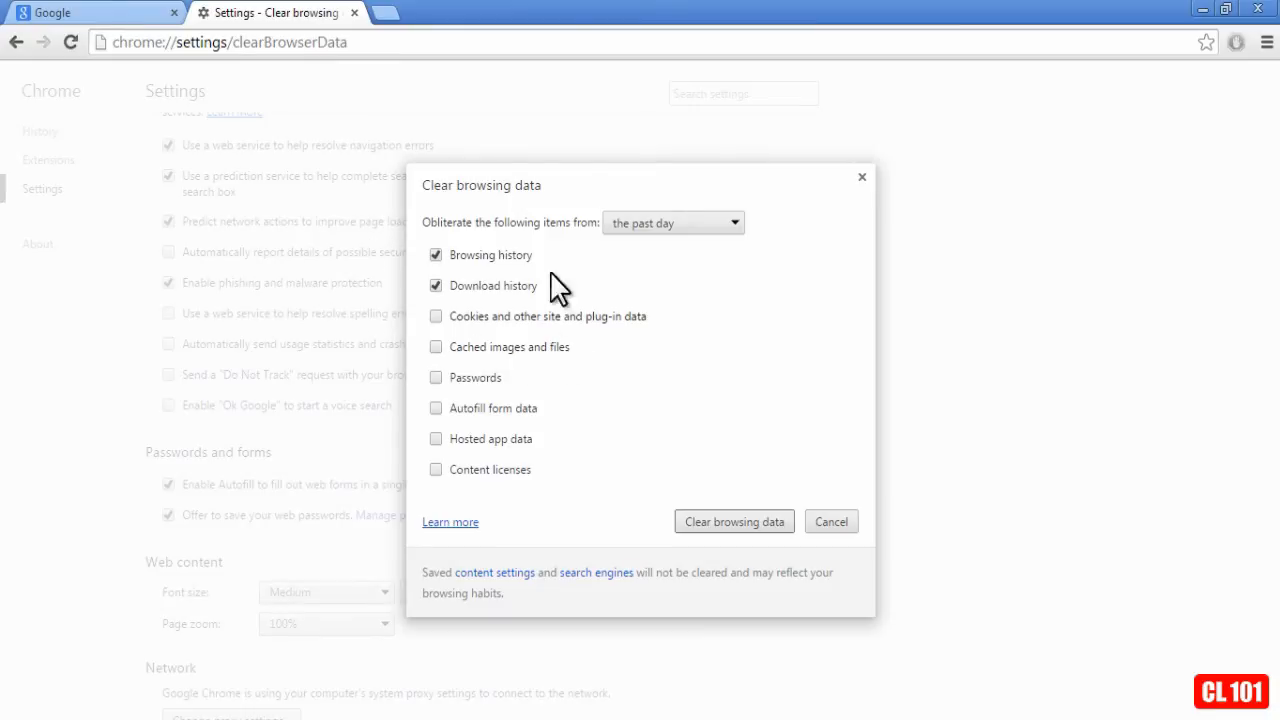
mouse_move(376, 374)
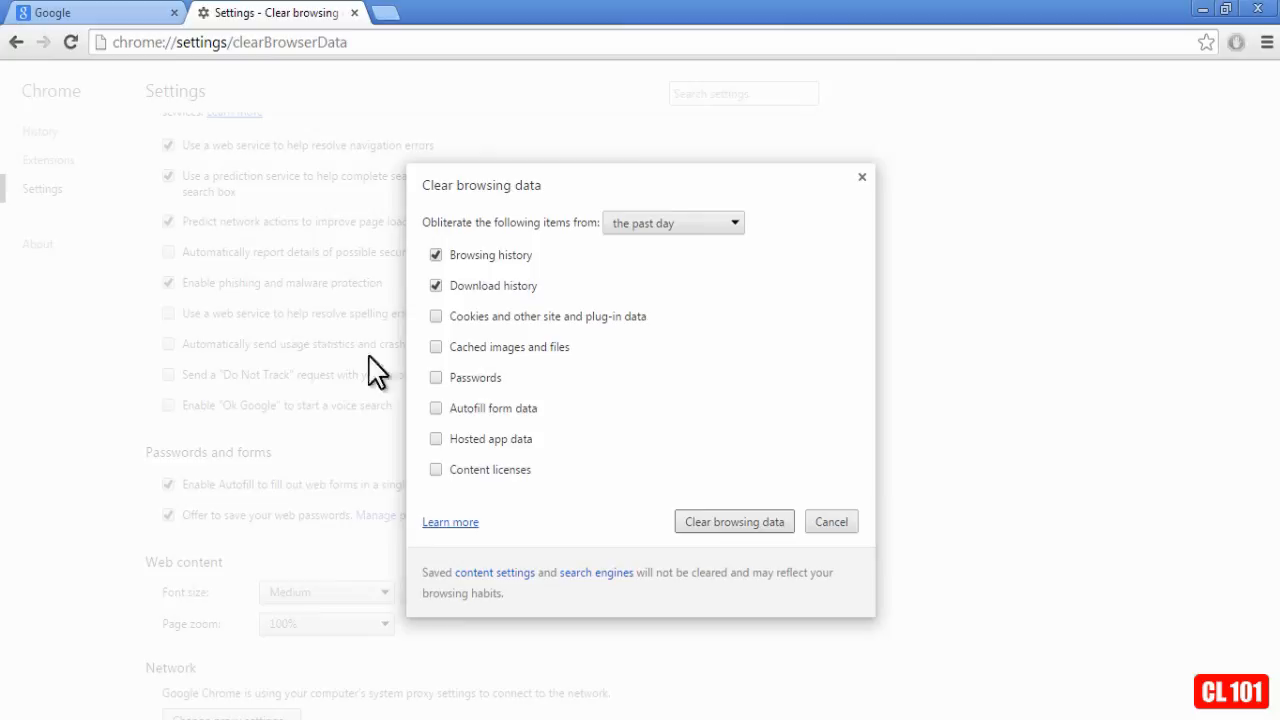
mouse_move(480, 216)
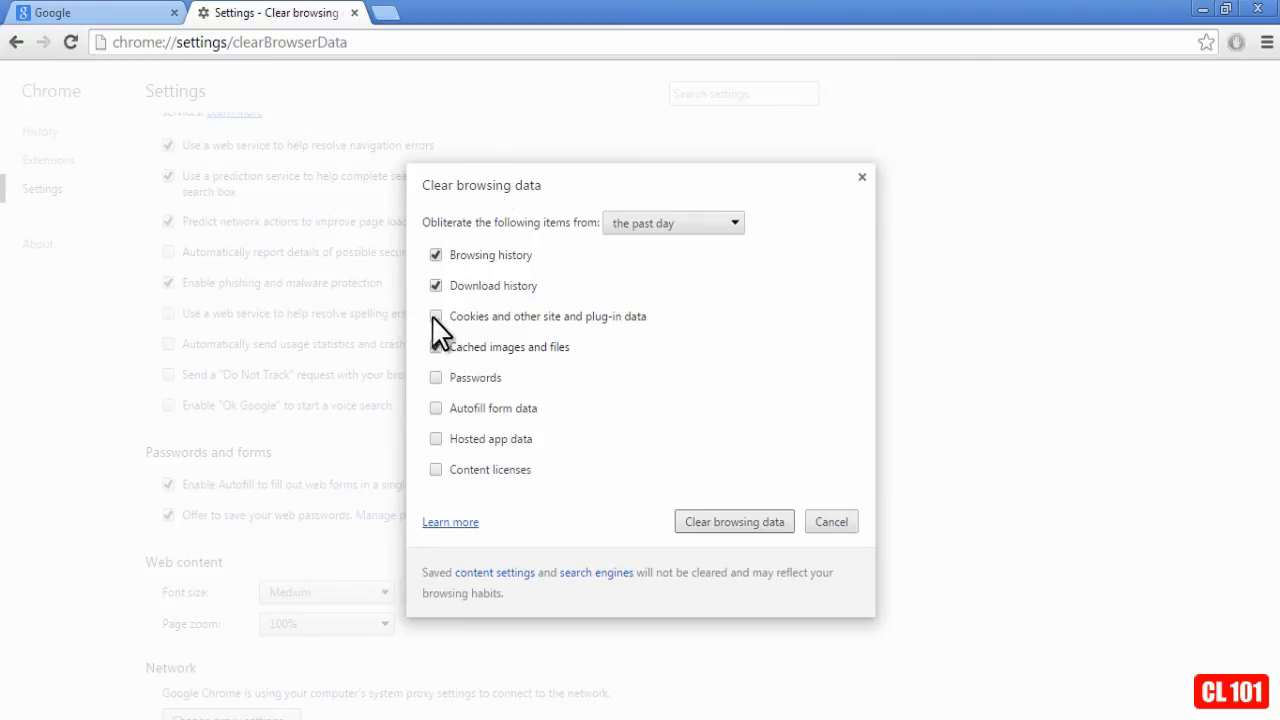
left_click(436, 316)
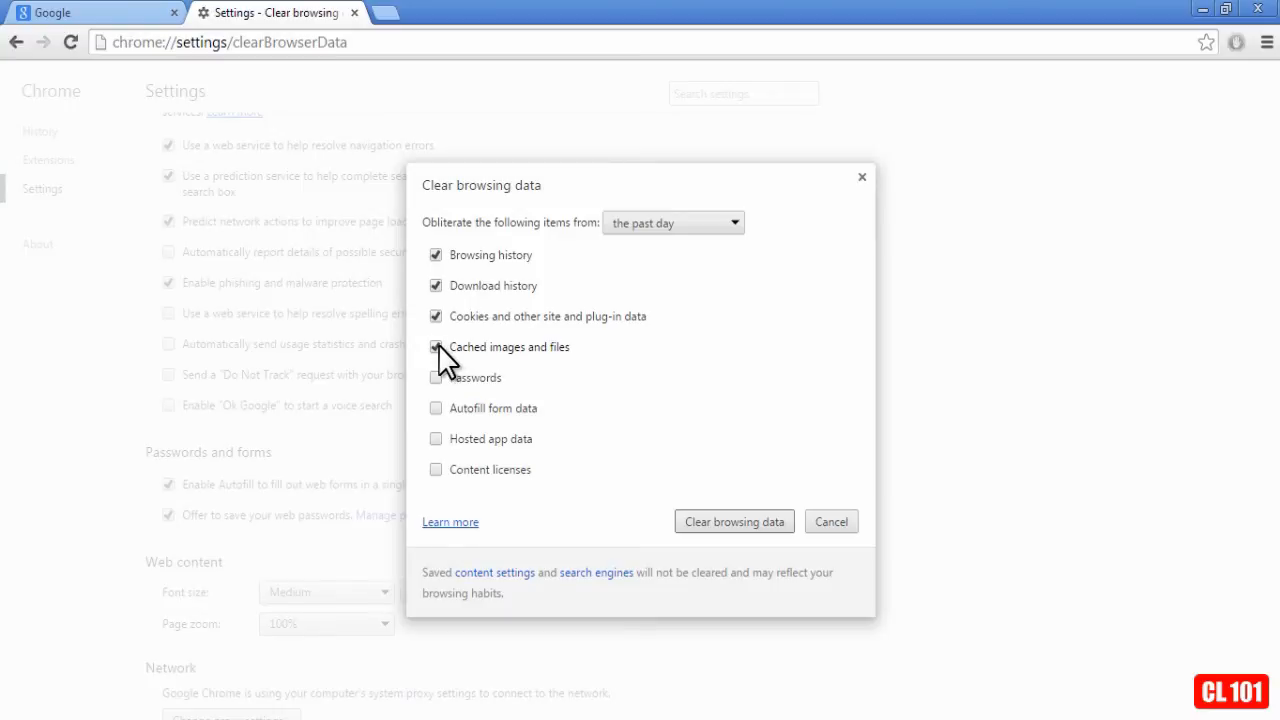
left_click(436, 316)
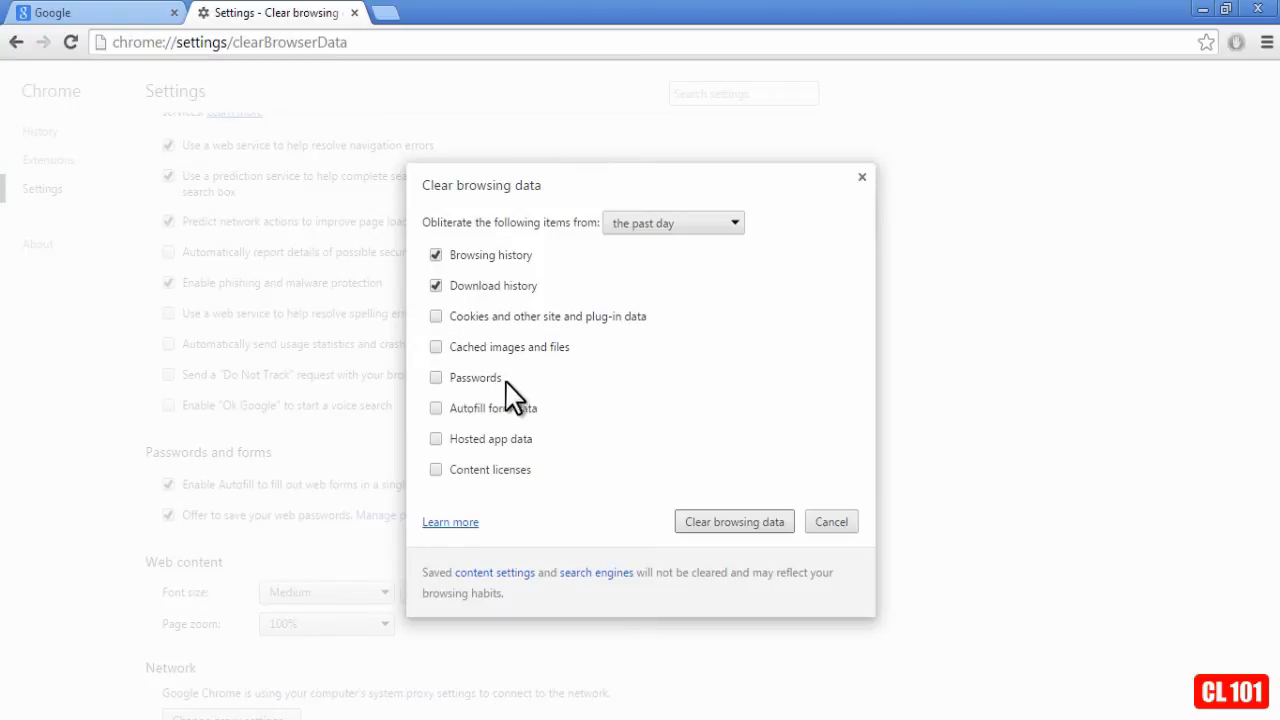
mouse_move(560, 424)
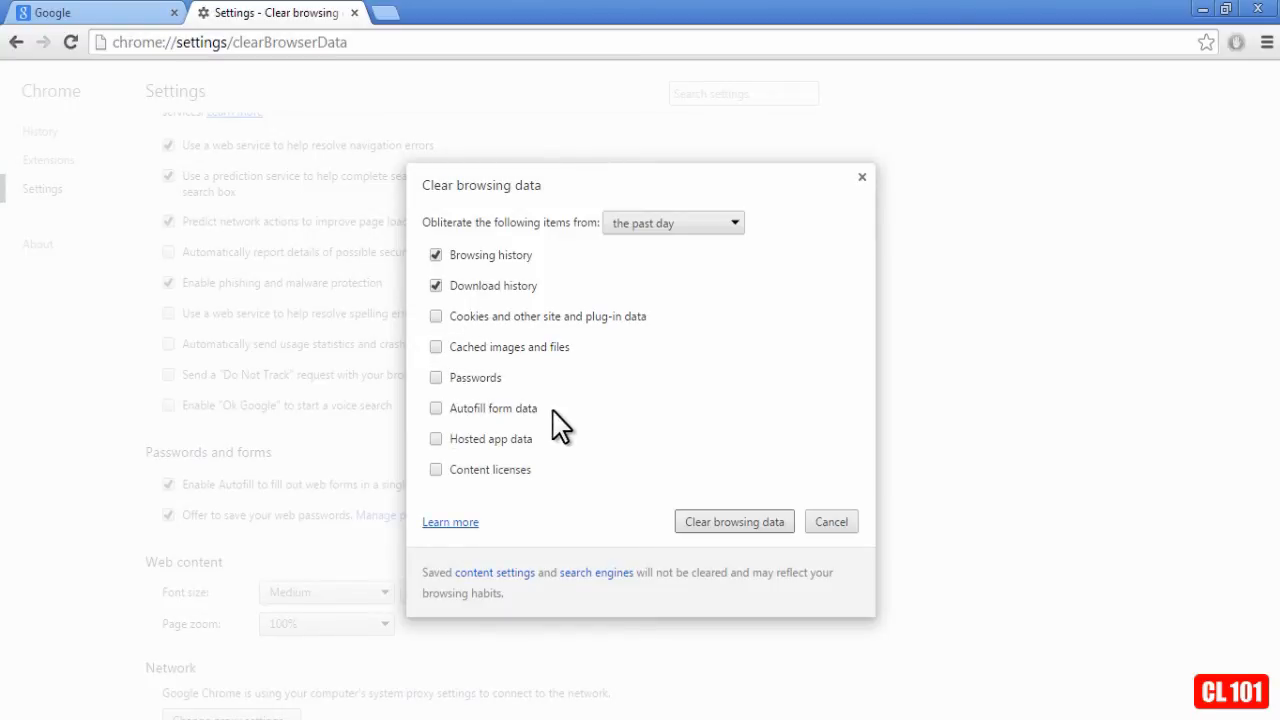
mouse_move(564, 490)
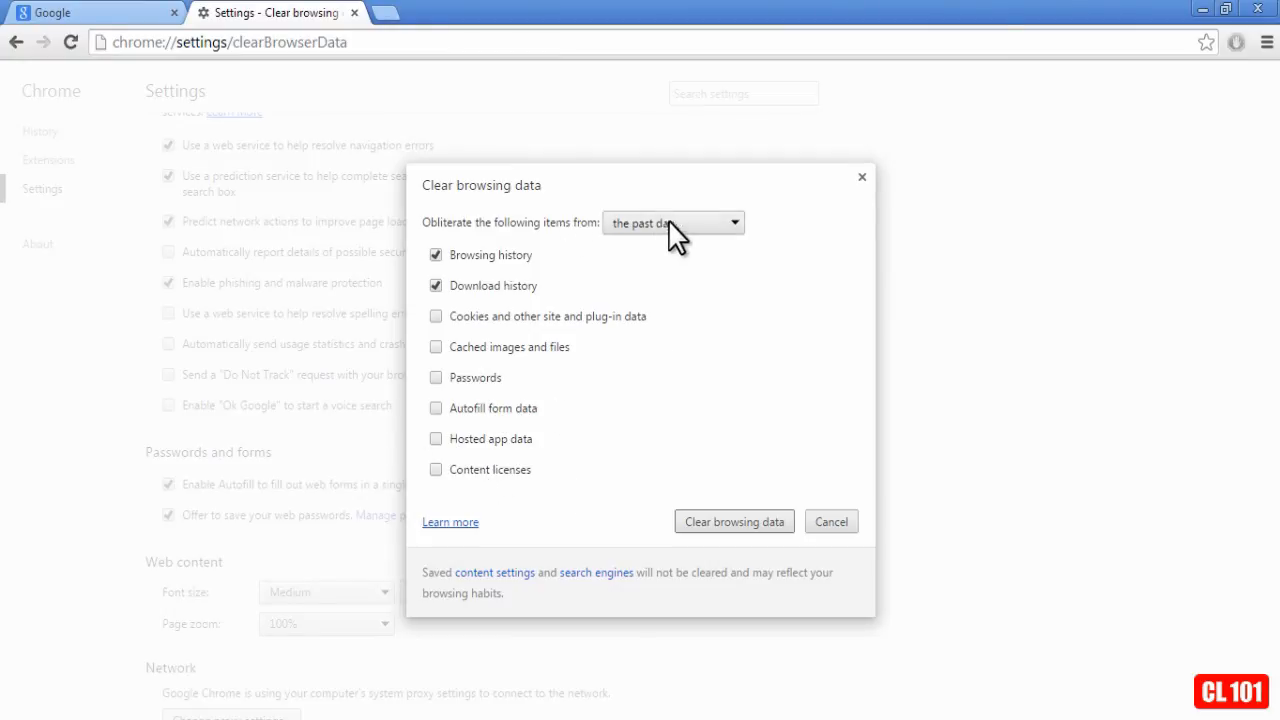
Choose 'the past hour' as the range to obliterate items from
left_click(672, 222)
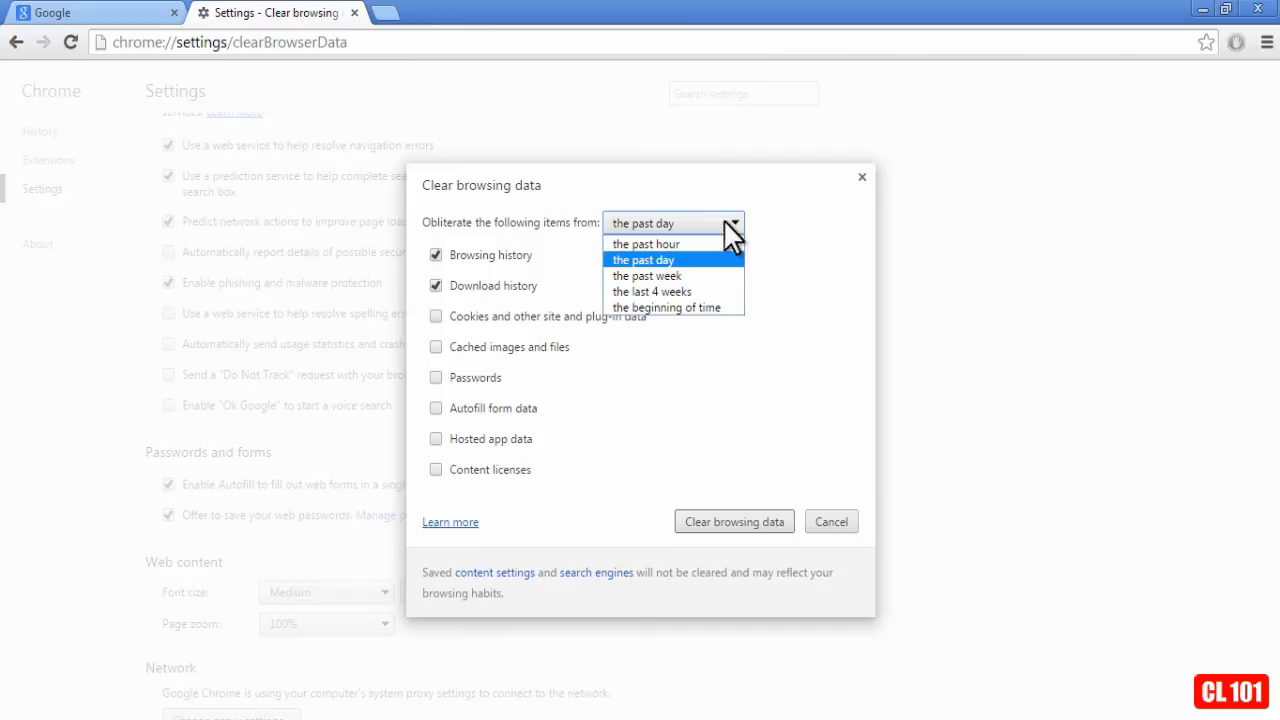
left_click(646, 244)
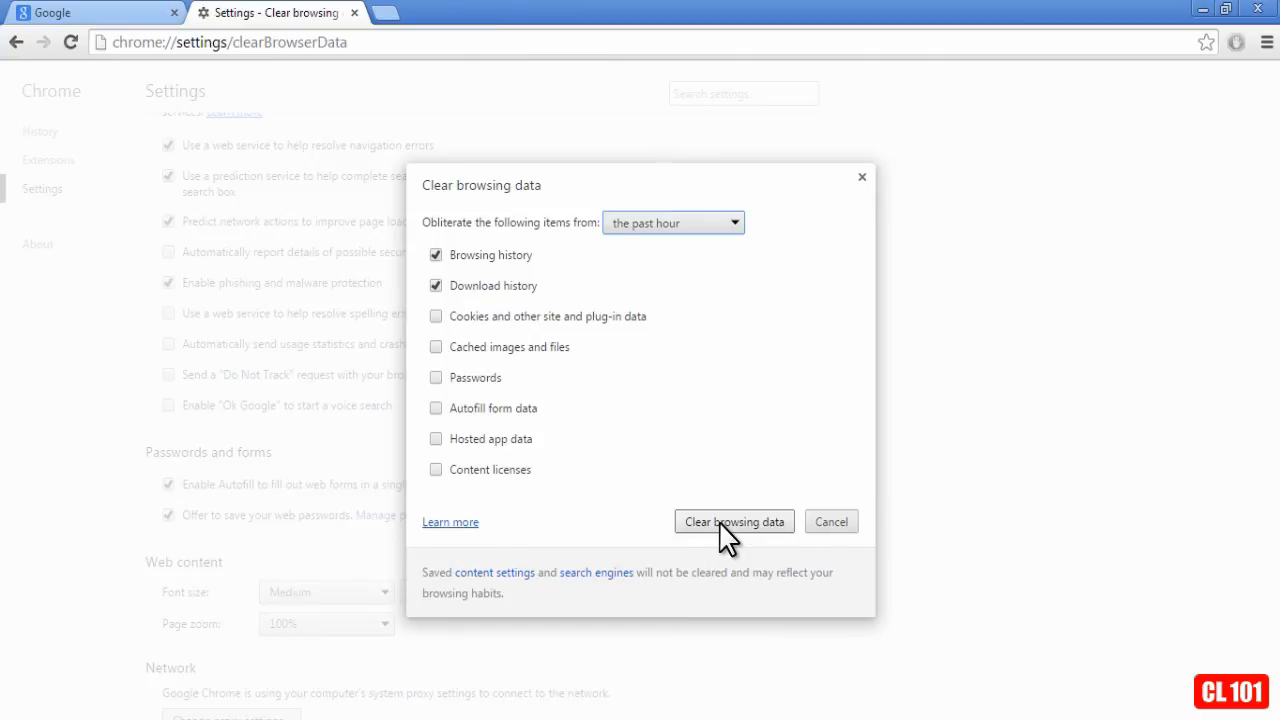
mouse_move(392, 324)
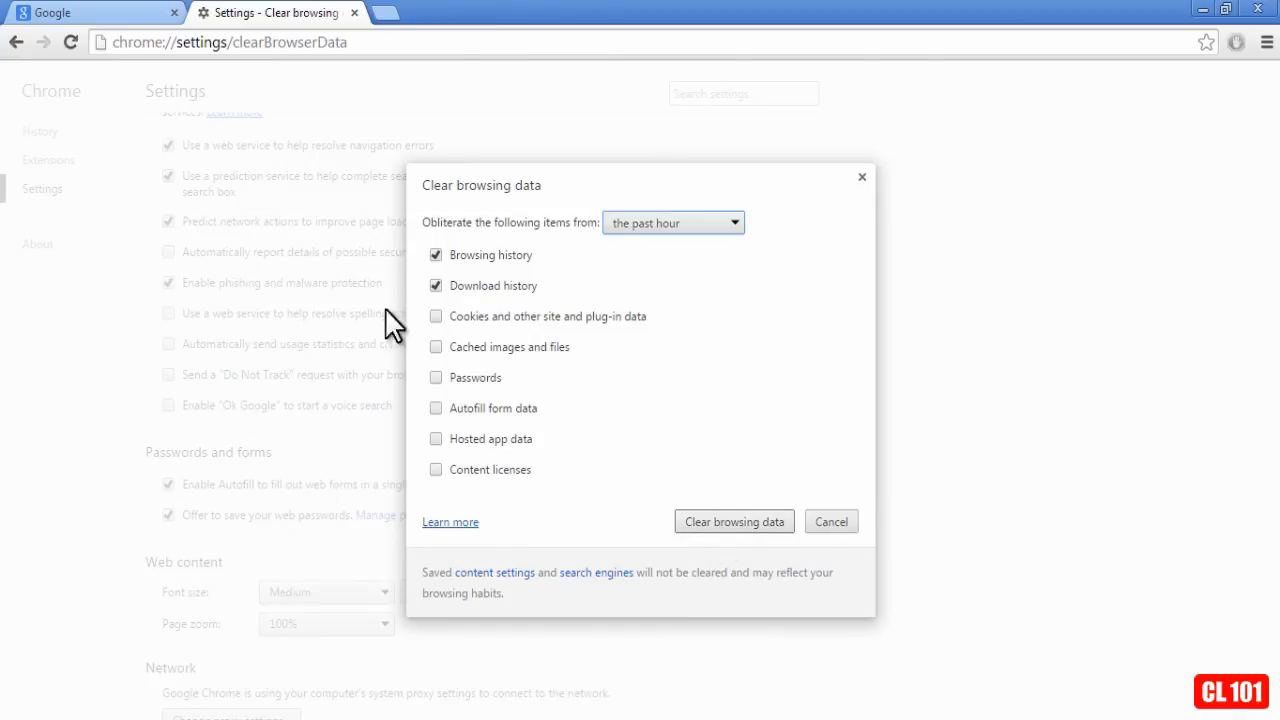
mouse_move(808, 218)
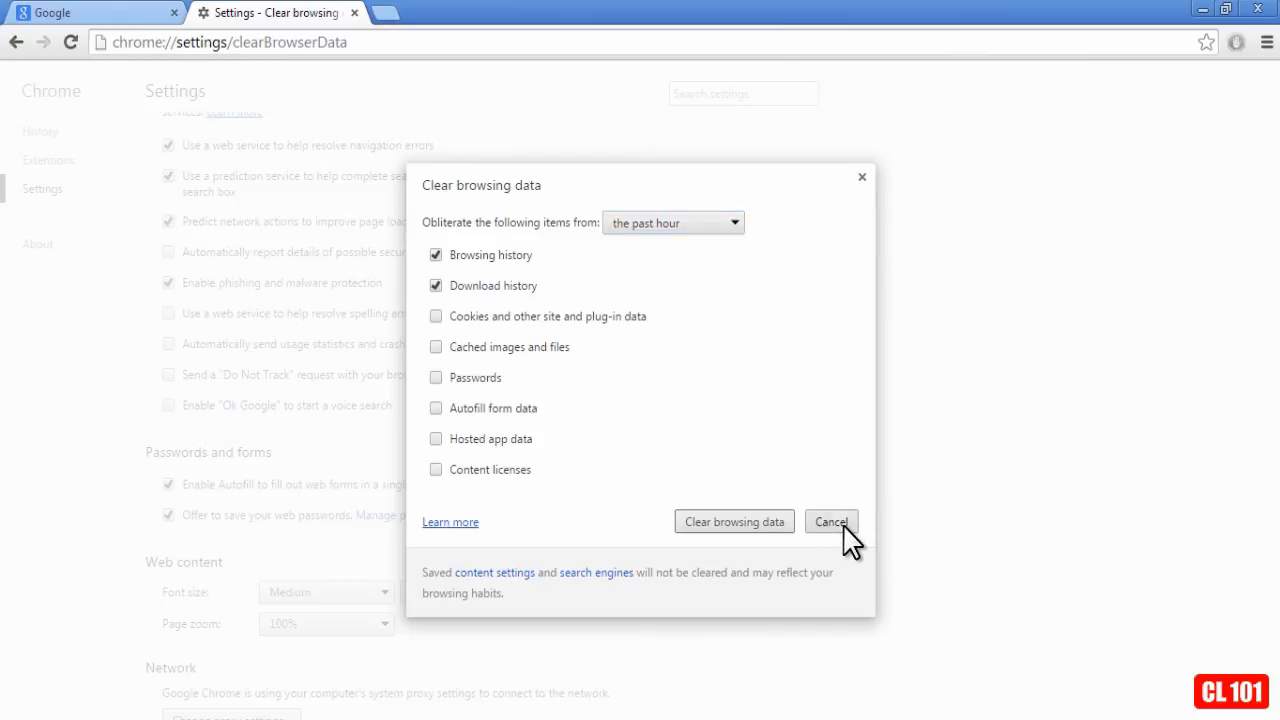
Cancel the Clear browsing data dialog and return to the History page via the sidebar
left_click(832, 520)
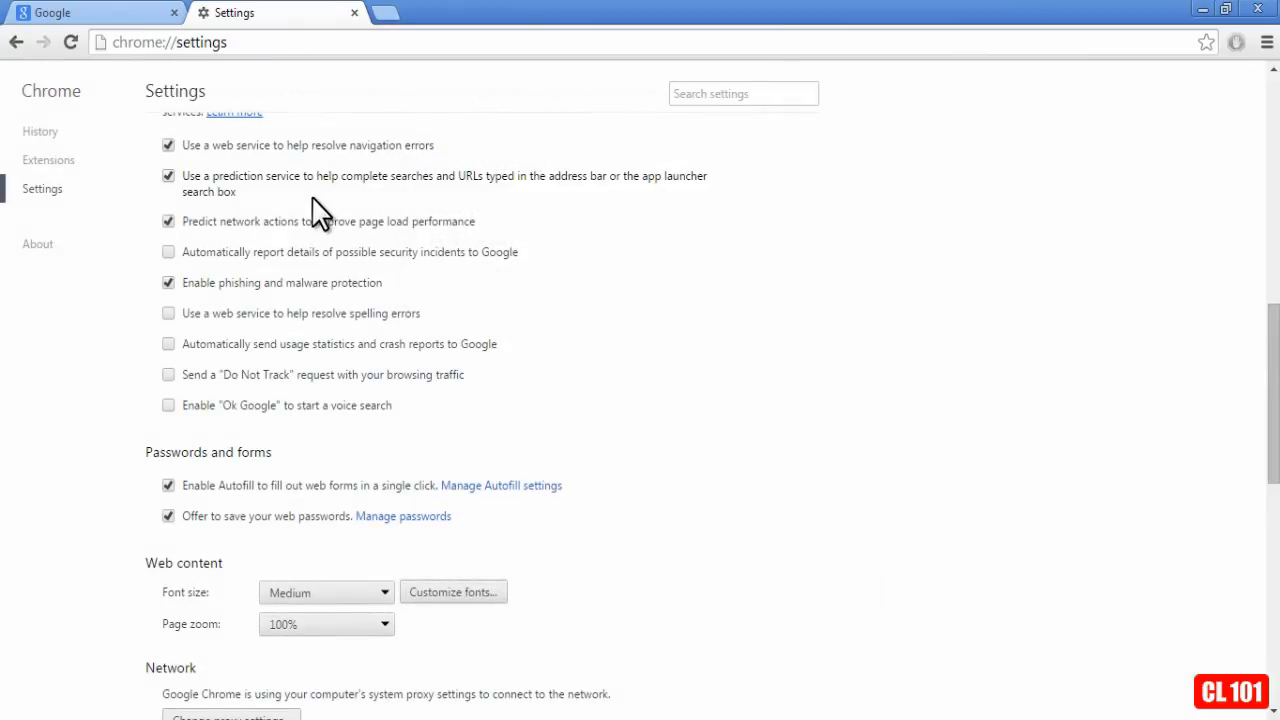
mouse_move(40, 140)
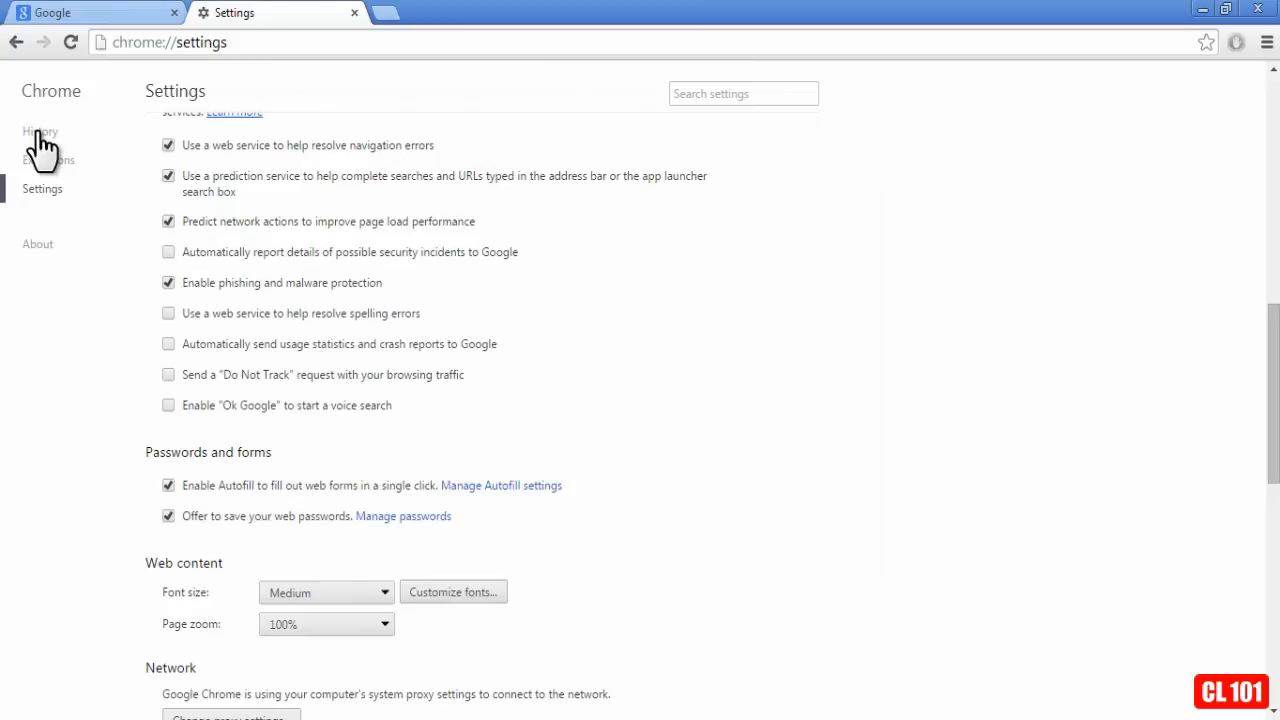
left_click(40, 132)
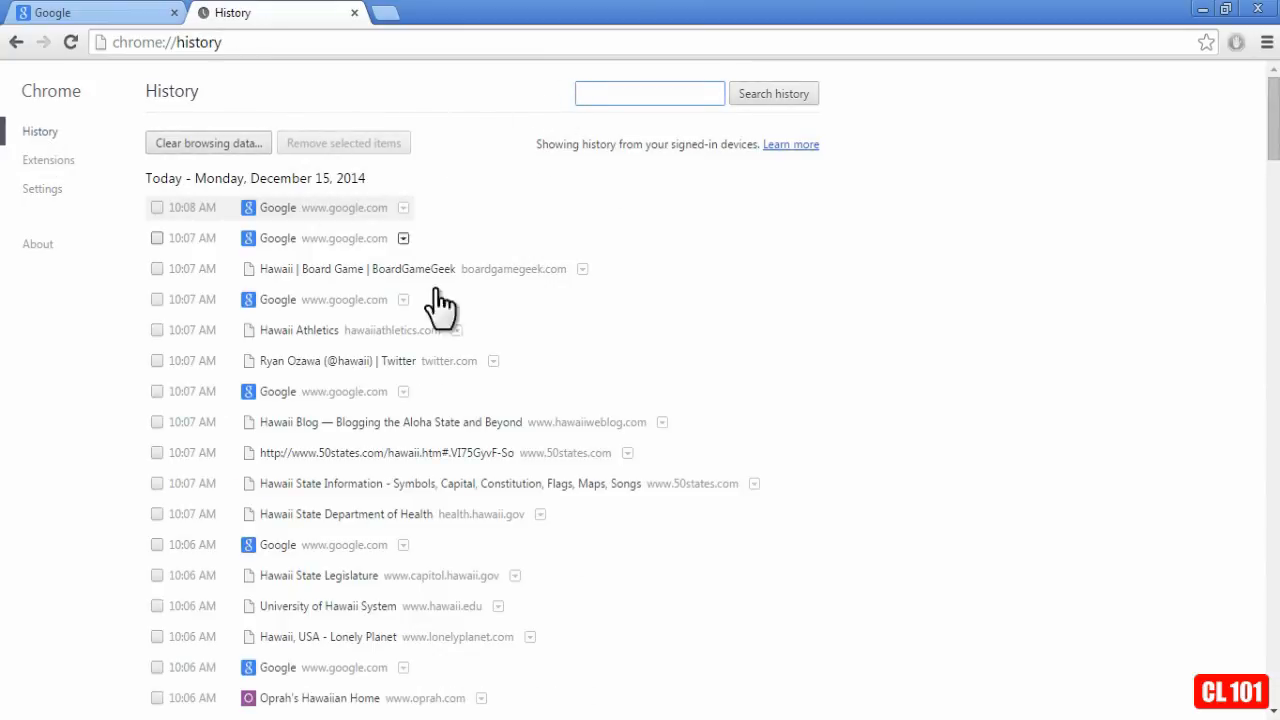
mouse_move(640, 296)
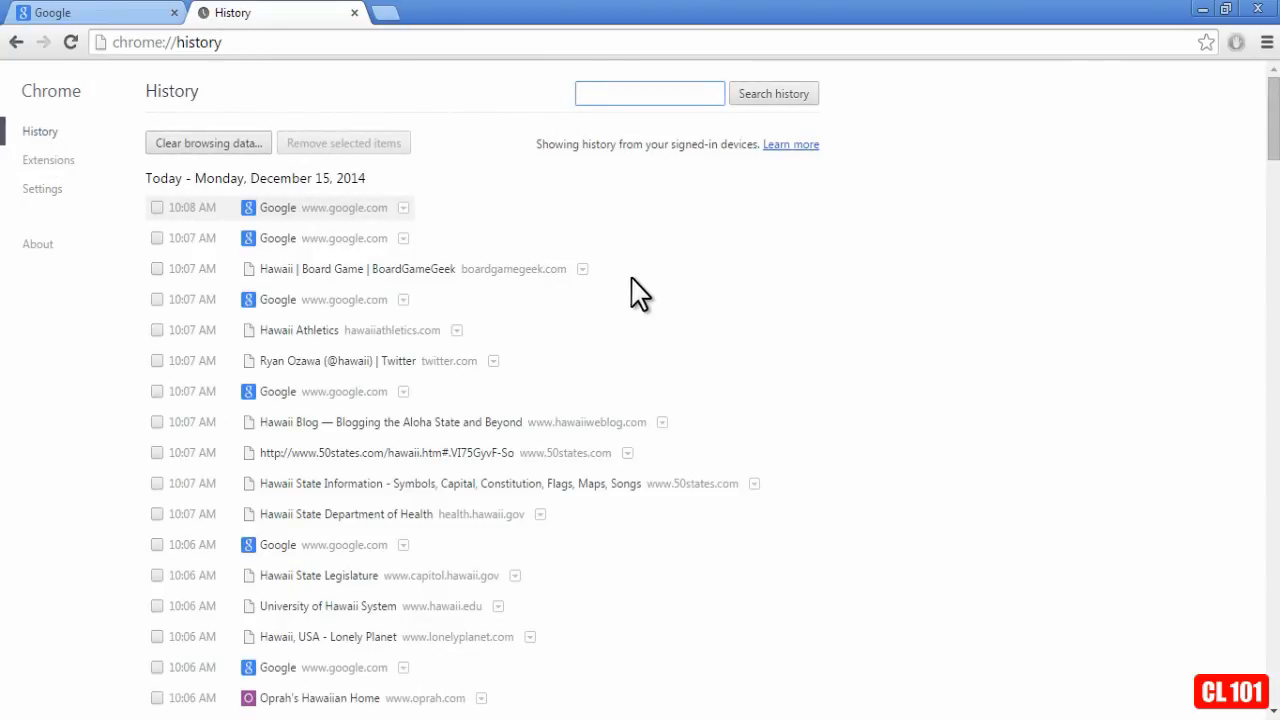
mouse_move(678, 324)
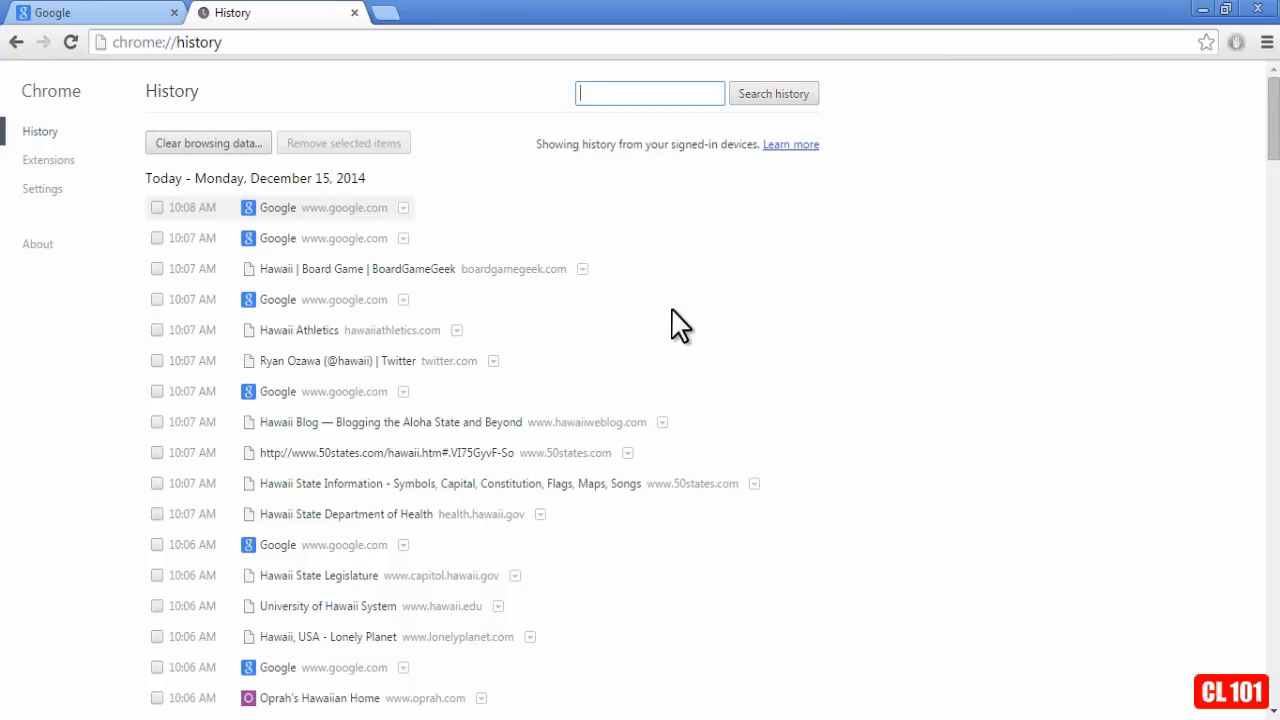